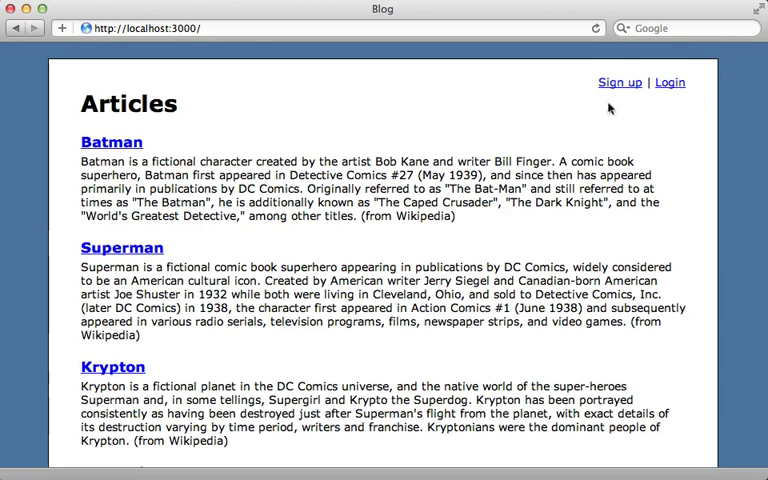
mouse_move(664, 118)
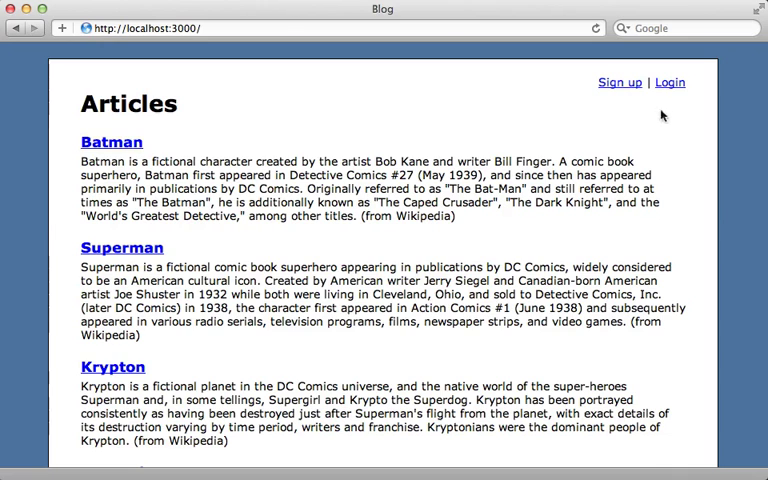
mouse_move(680, 118)
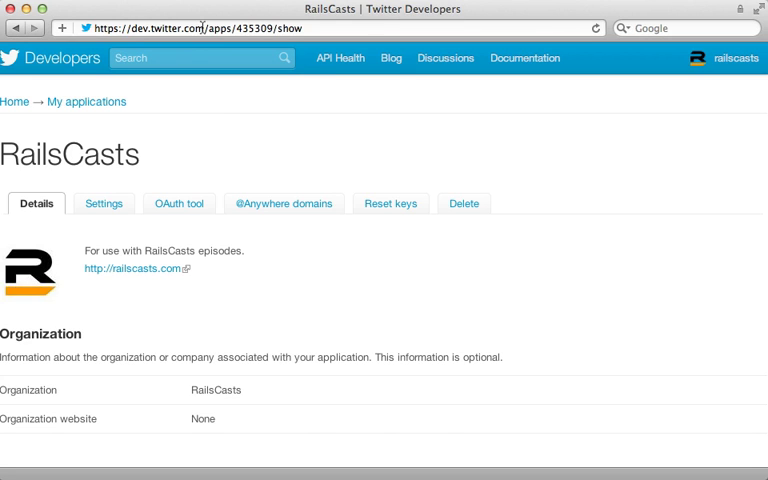
mouse_move(272, 296)
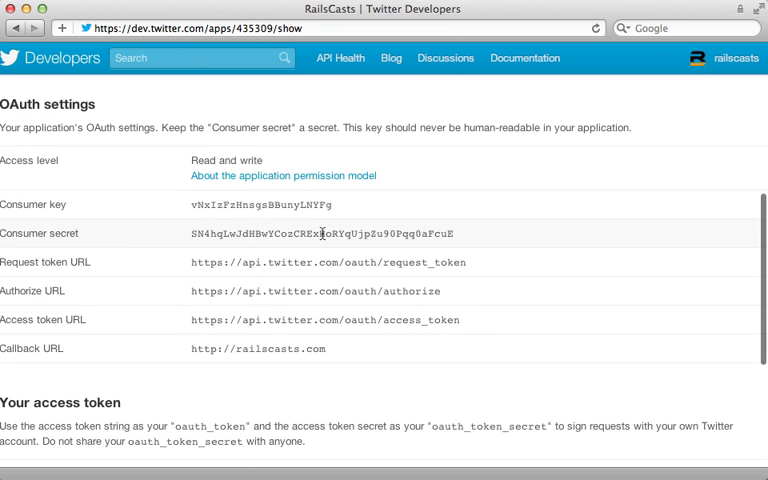
mouse_move(308, 228)
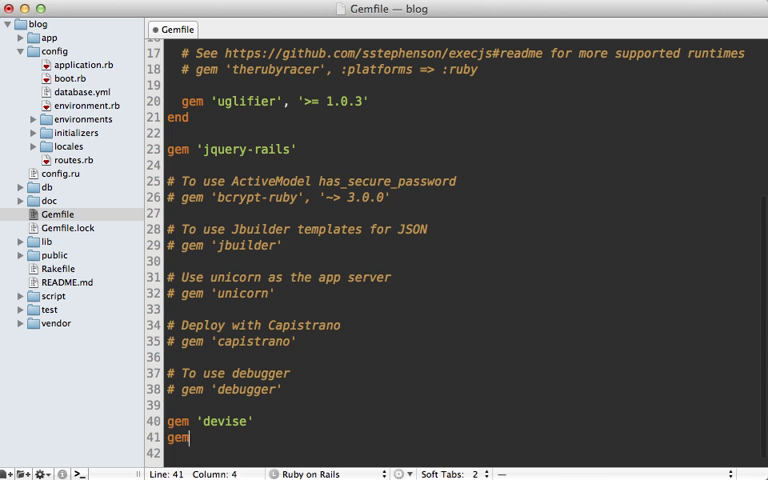
- Add the omniauth-twitter gem to the Gemfile
type("'omniauth-twitter")
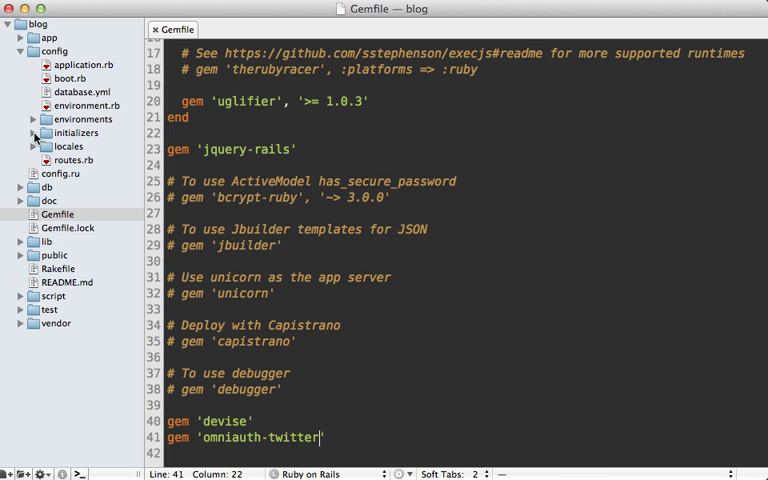
- In devise.rb, configure config.omniauth :twitter with consumer key and secret from ENV
left_click(88, 160)
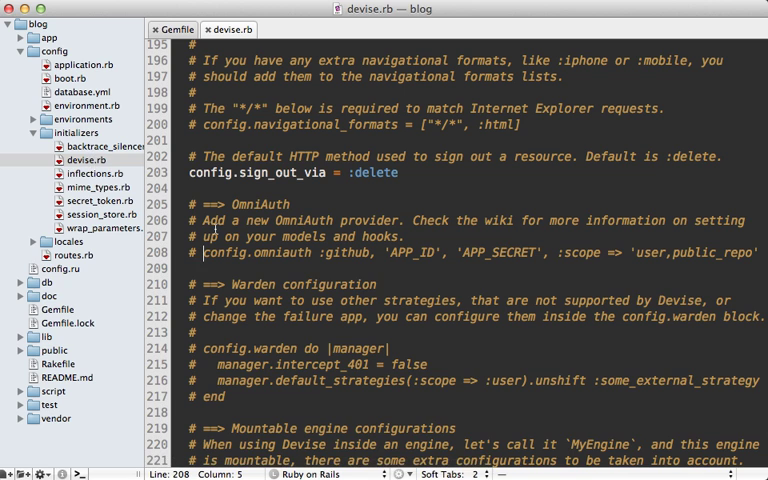
type("config")
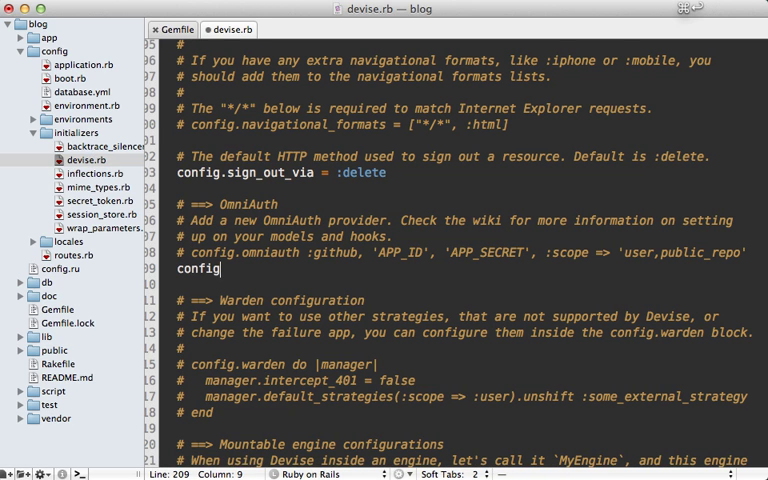
type(".omniauth")
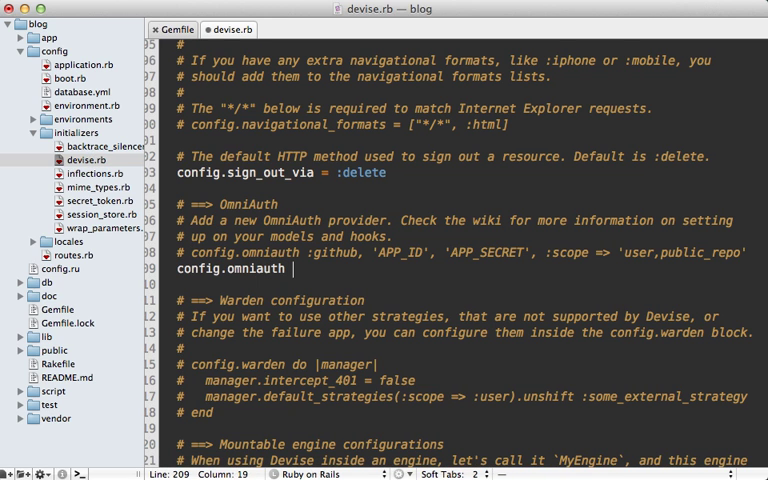
type(":twitter")
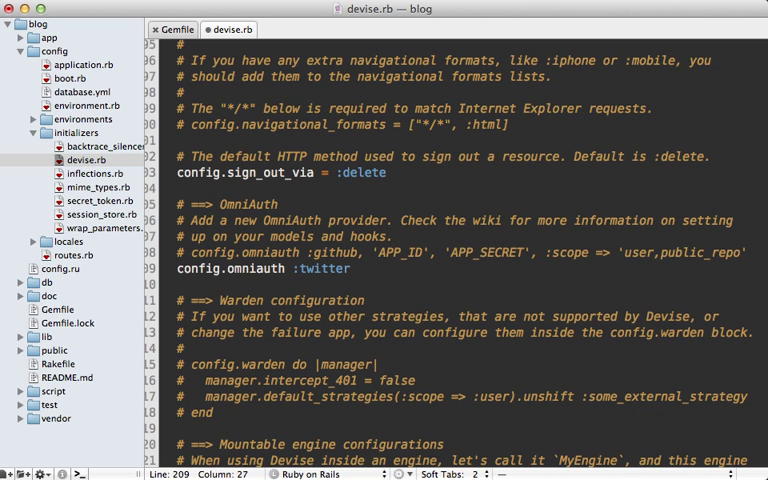
type(", ENV[\"TWI\"]")
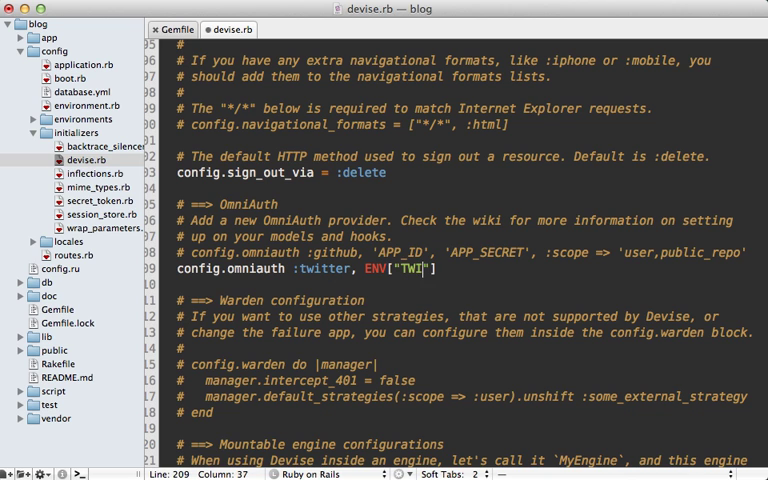
type("TTER_CONSUMER_KEY")
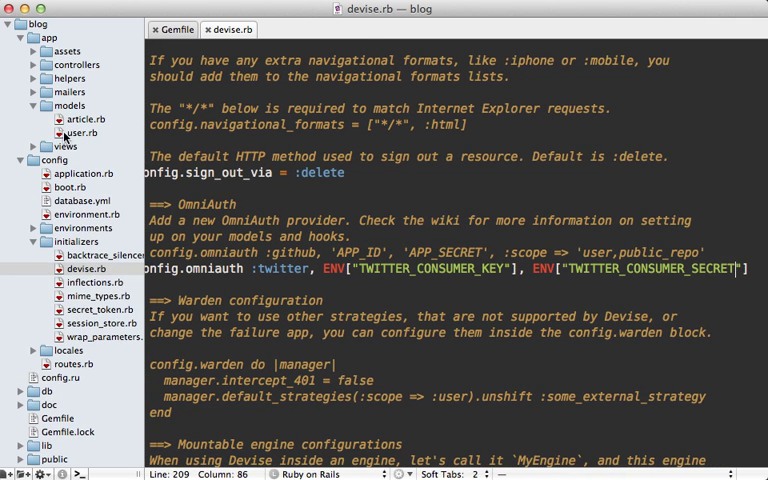
- In user.rb, add :omniauthable to the devise modules
left_click(78, 132)
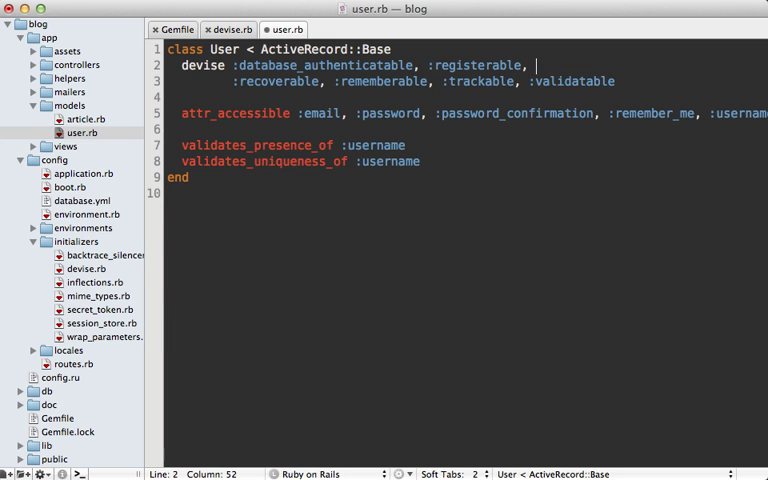
type(":omniauth")
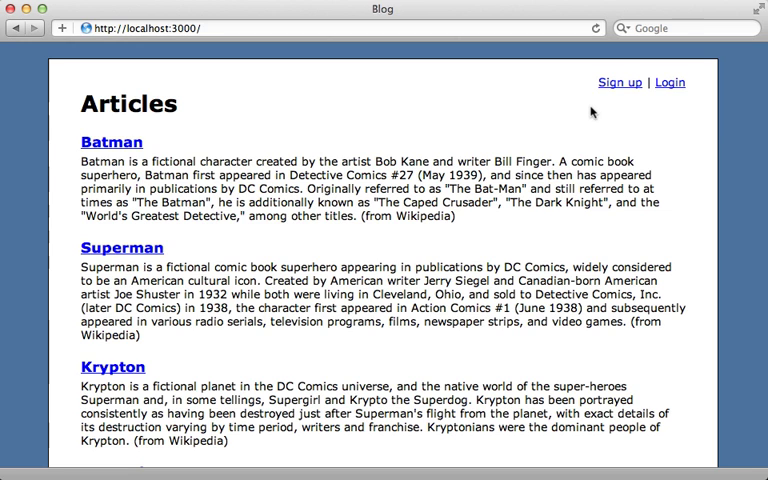
- Visit the sign-up and login pages to see the Sign in with Twitter link
left_click(620, 84)
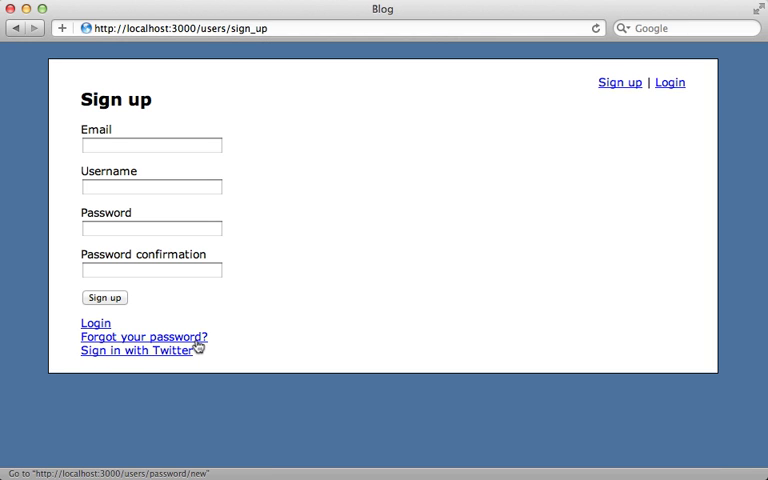
mouse_move(672, 88)
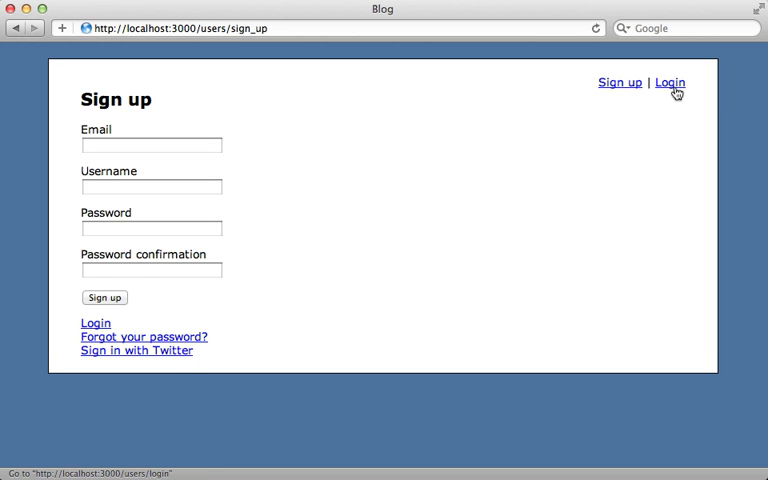
left_click(668, 82)
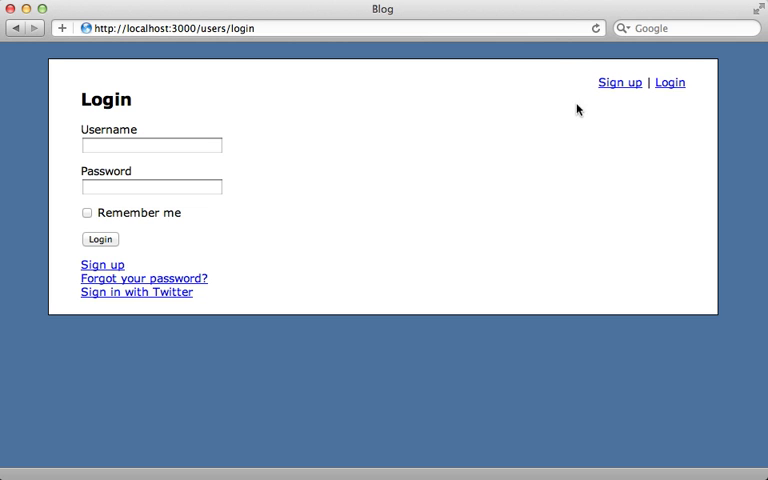
mouse_move(690, 94)
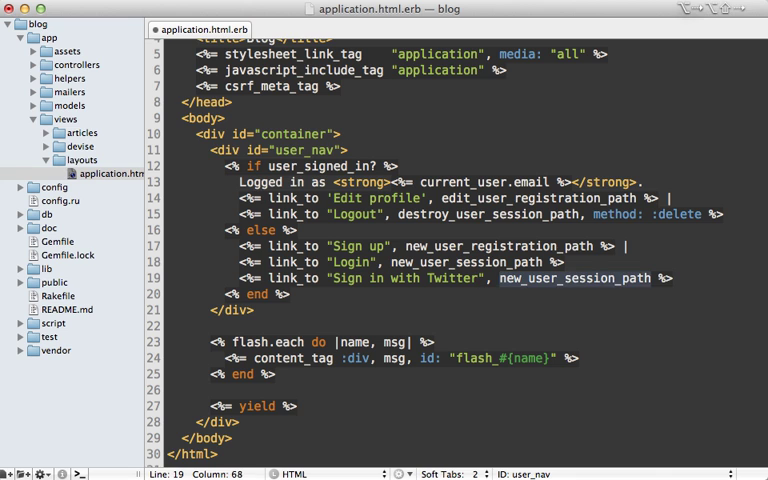
- Point the Sign in with Twitter link at user_omniauth_authorize_path(:twitter) in the layout
type("user_omniauth_")
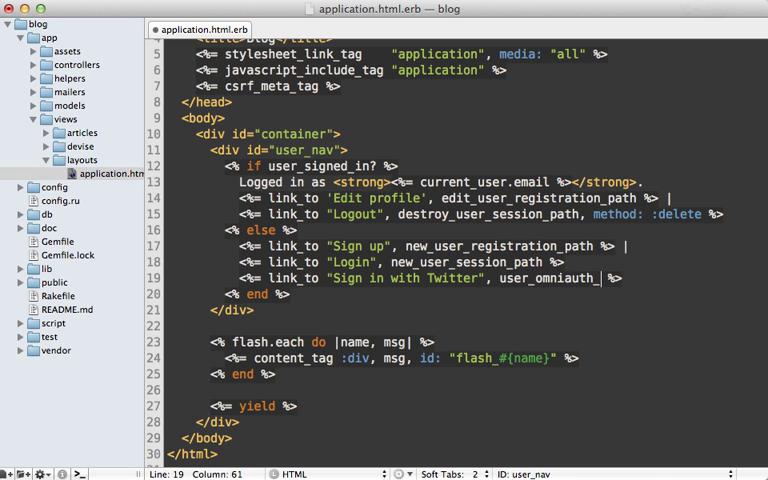
type("authorize_path")
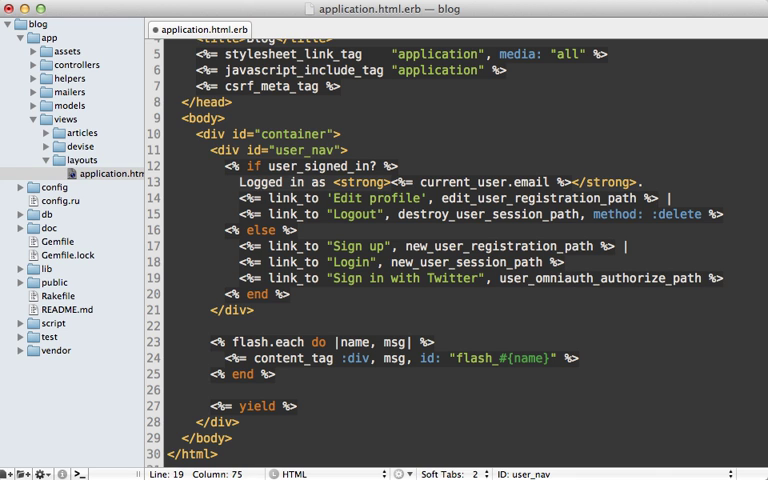
type("()")
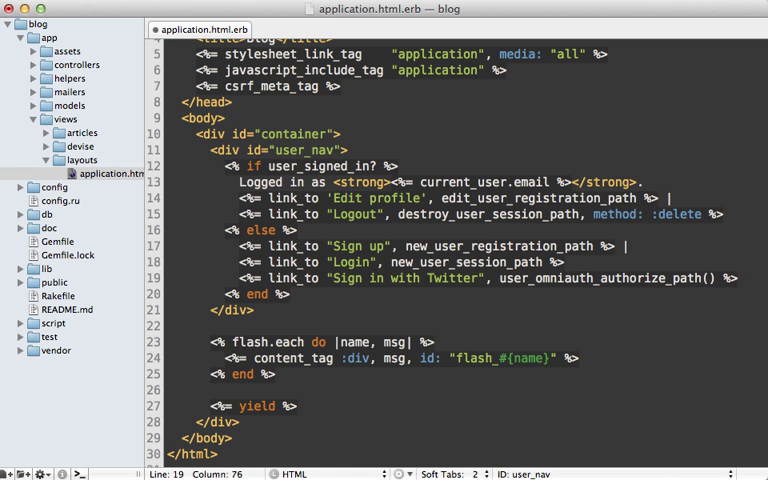
type(":twitter")
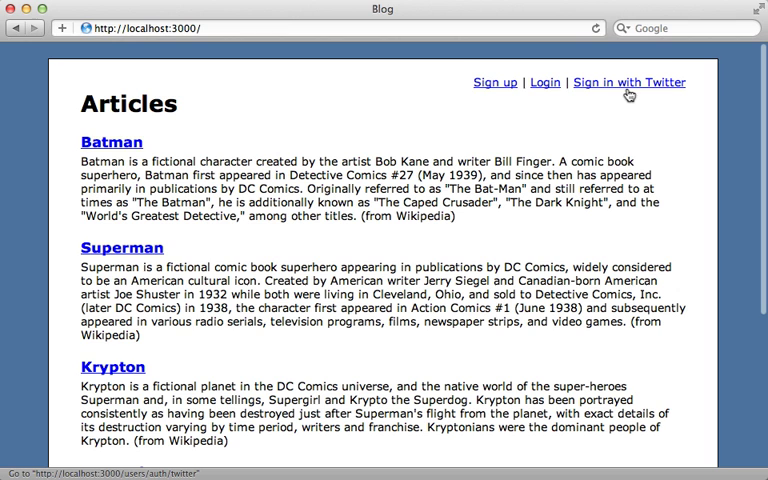
- Sign in with Twitter and authorize the app, hitting the Unknown action 'twitter' error
left_click(640, 80)
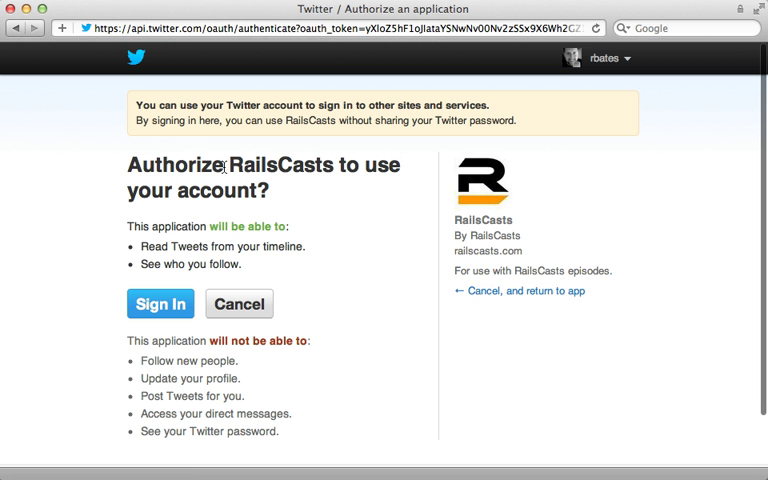
mouse_move(160, 304)
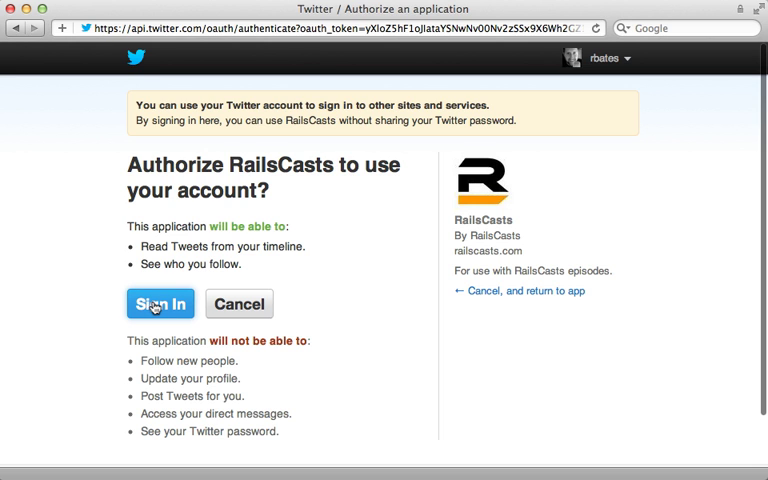
left_click(160, 304)
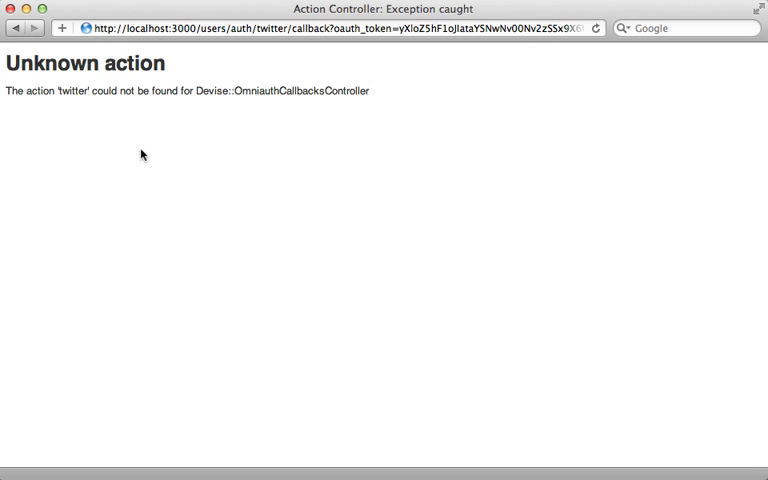
mouse_move(176, 72)
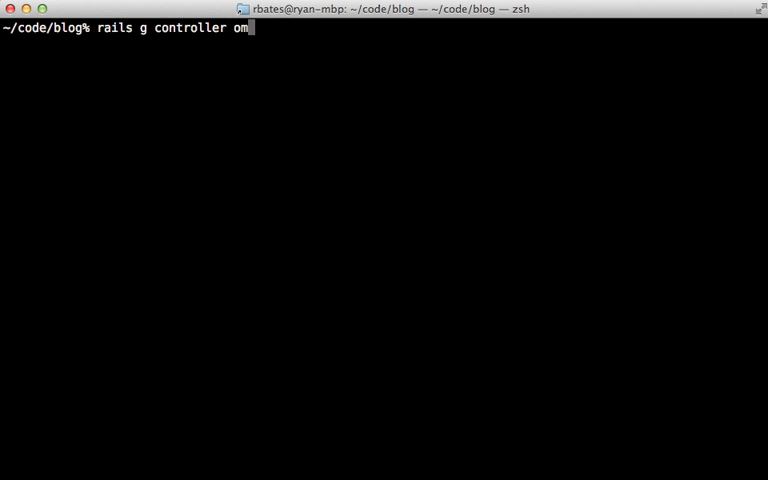
- In routes.rb, give devise_for :users controllers: {omniauth_callbacks: "omniauth_callbacks"}
type("niauth_callbacks")
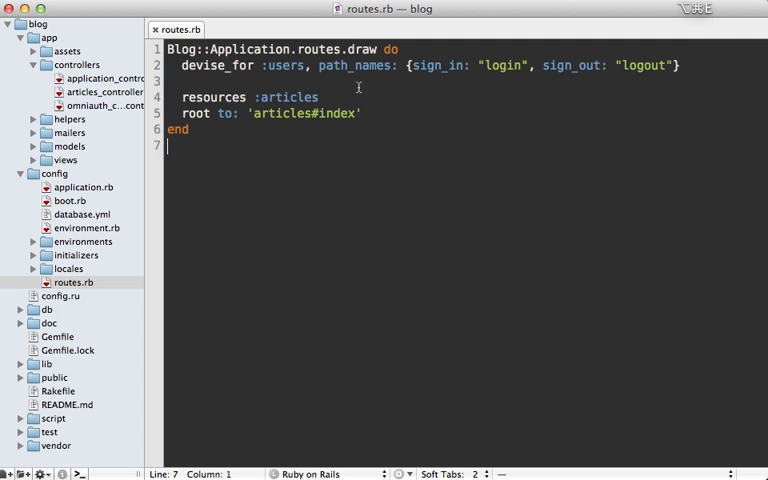
type("control")
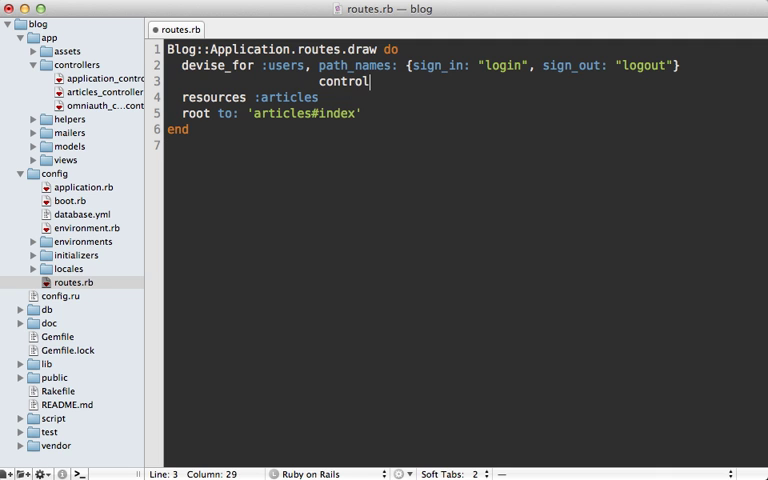
type("lers: {omniauth_callbacks:")
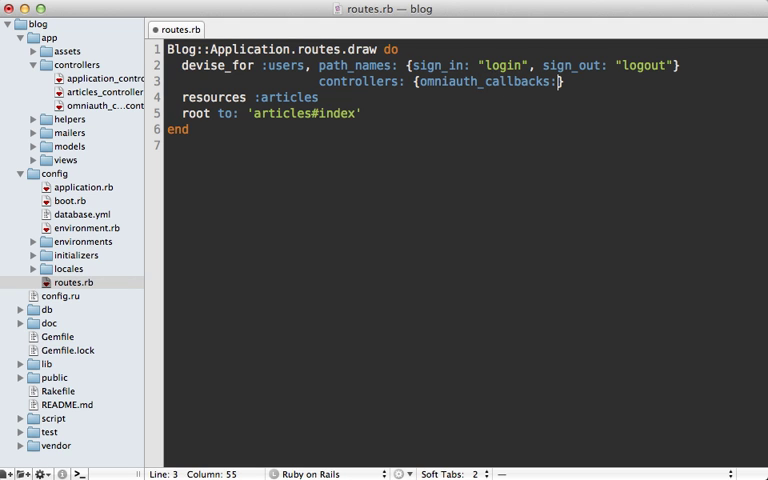
type("\"")
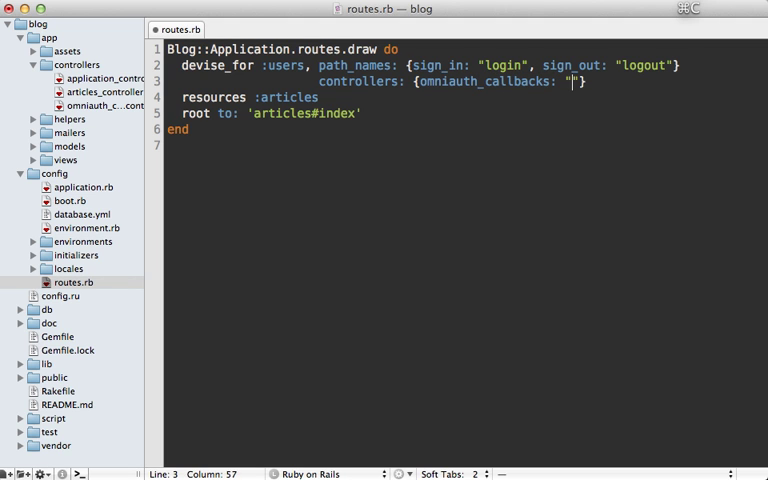
type("omniauth_callbacks")
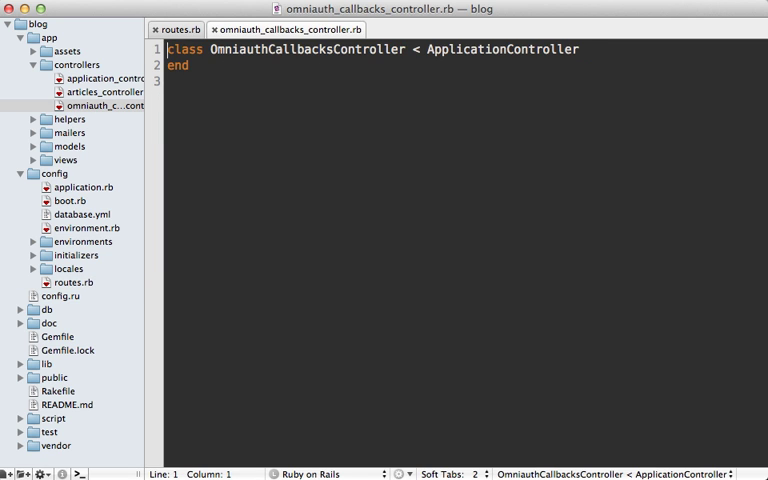
- Inherit from Devise::OmniauthCallbacksController and define an all action aliased as twitter
double_click(512, 52)
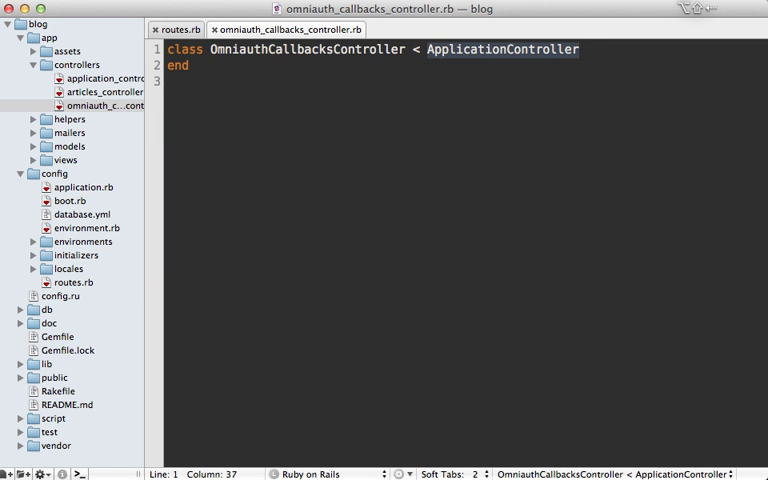
type("Devise::OmniauthCallbacks")
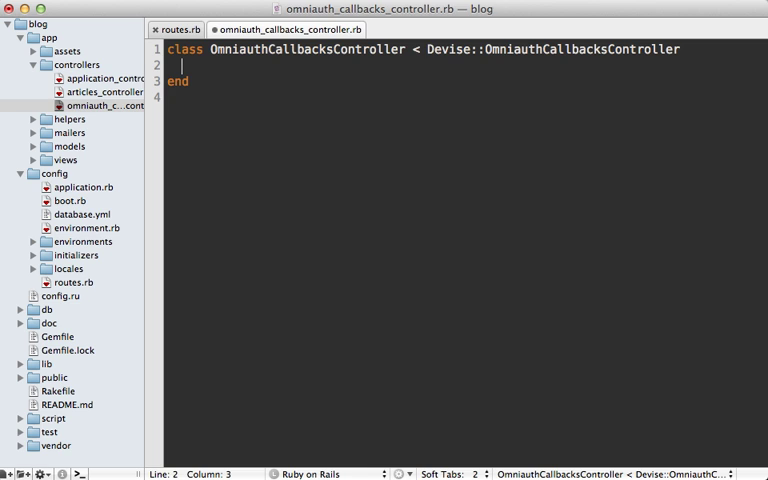
type("def method_name")
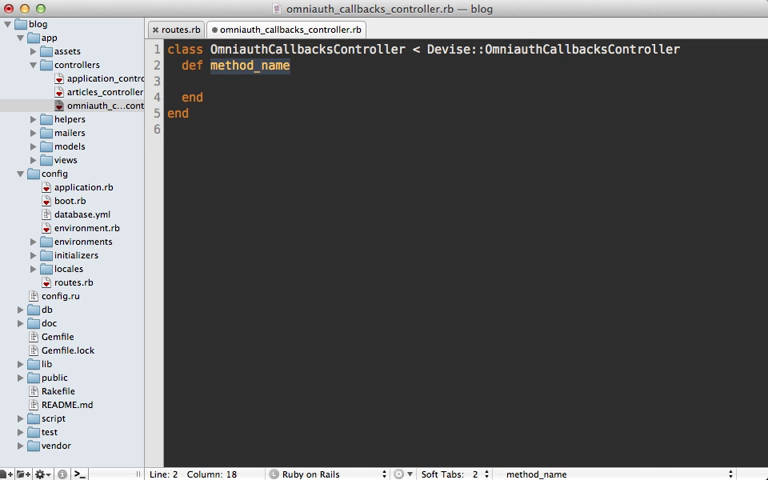
type("twitter")
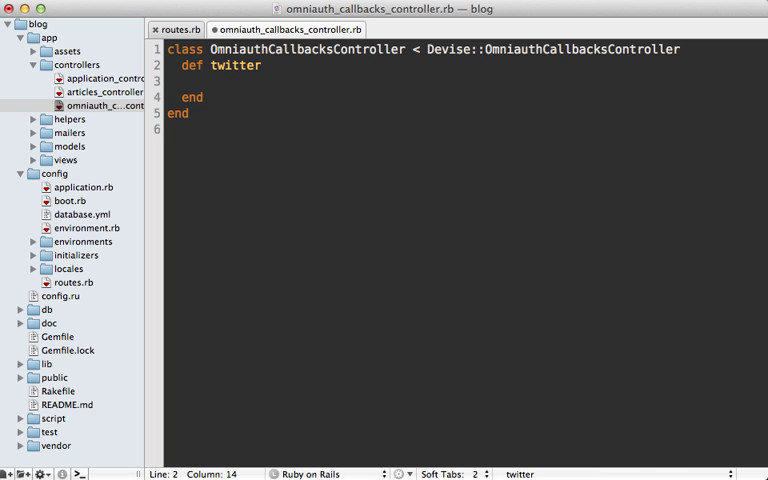
double_click(240, 68)
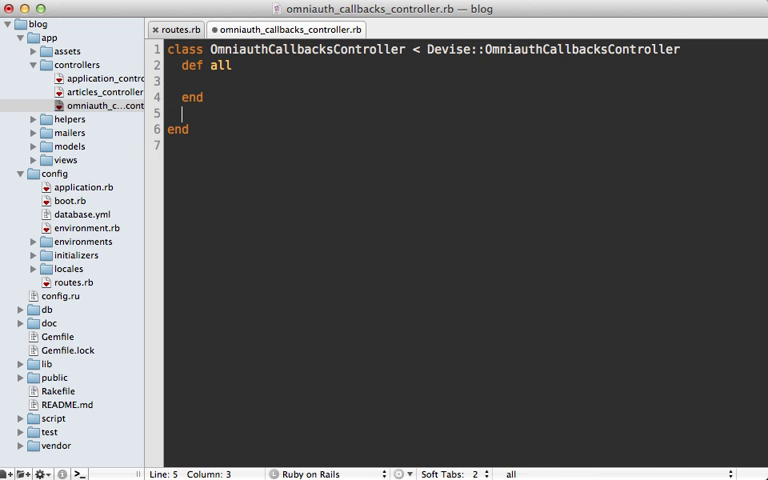
type("alias_method")
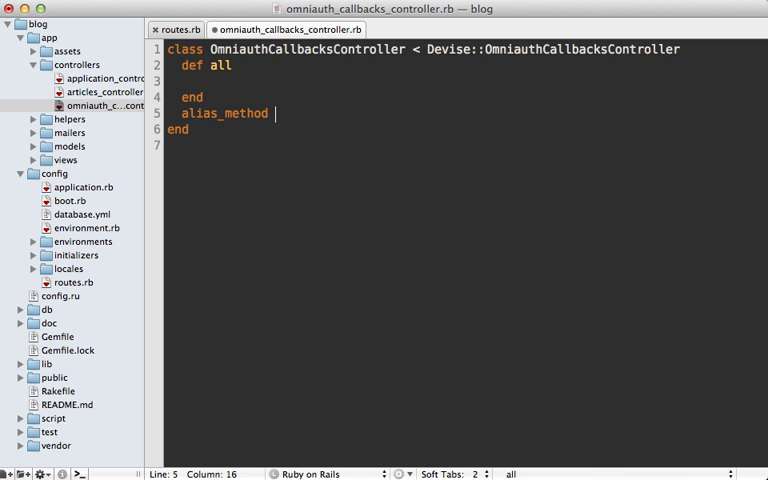
type(":twitter,")
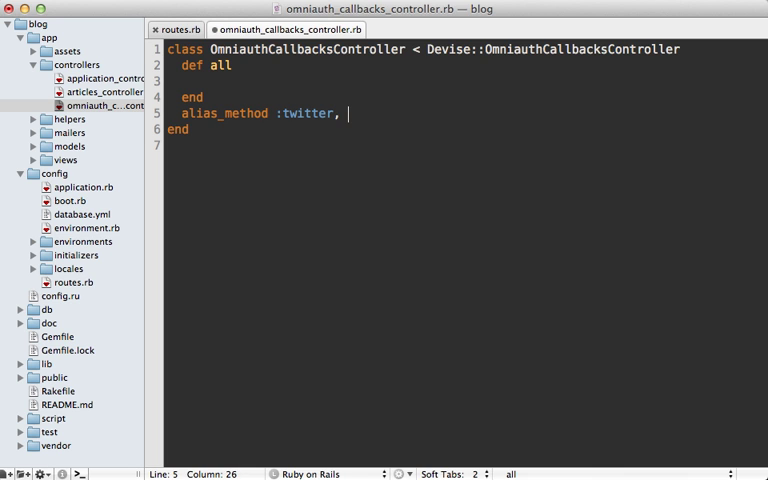
type(":all")
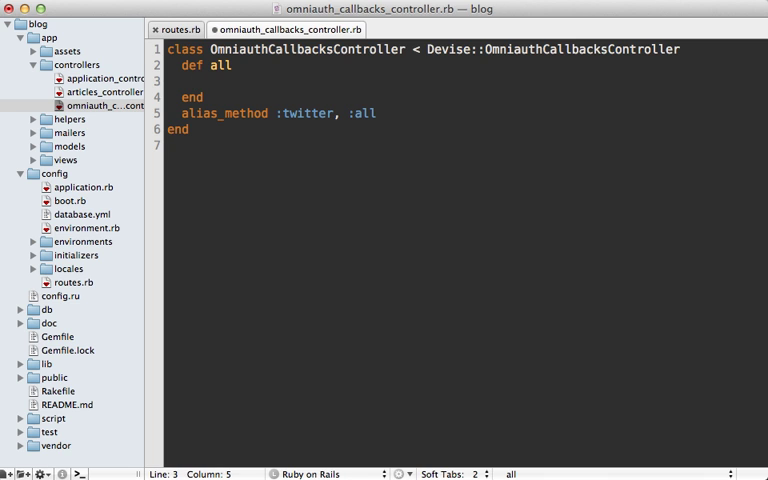
- Raise request.env["omniauth.auth"].to_yaml and view the dumped hash after signing in with Twitter
type("request")
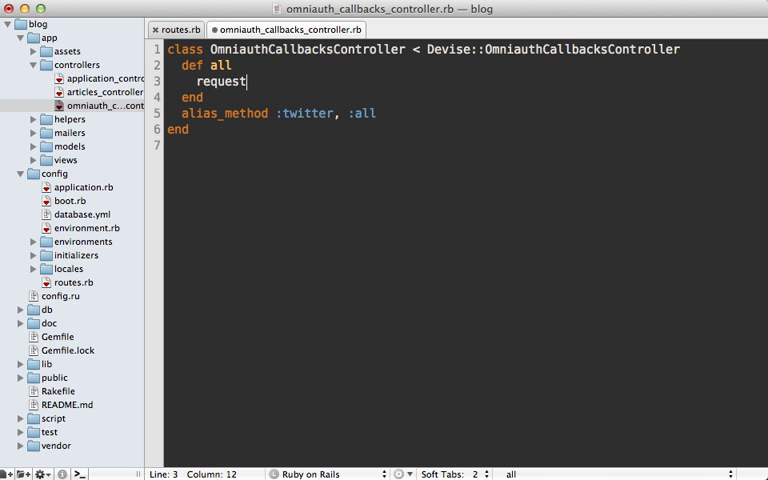
type(".env[\"om\"]")
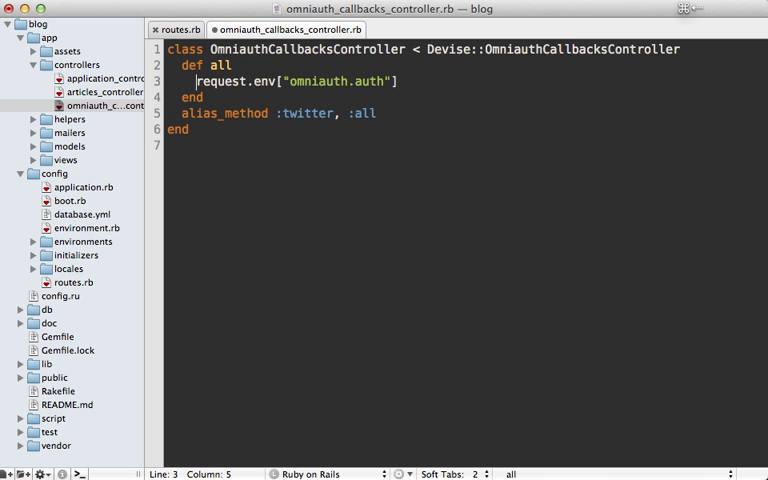
type("raise")
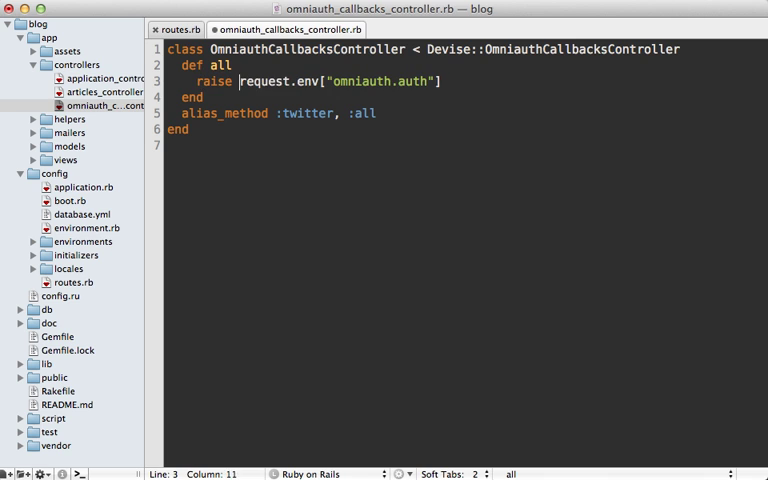
type(".to_yaml")
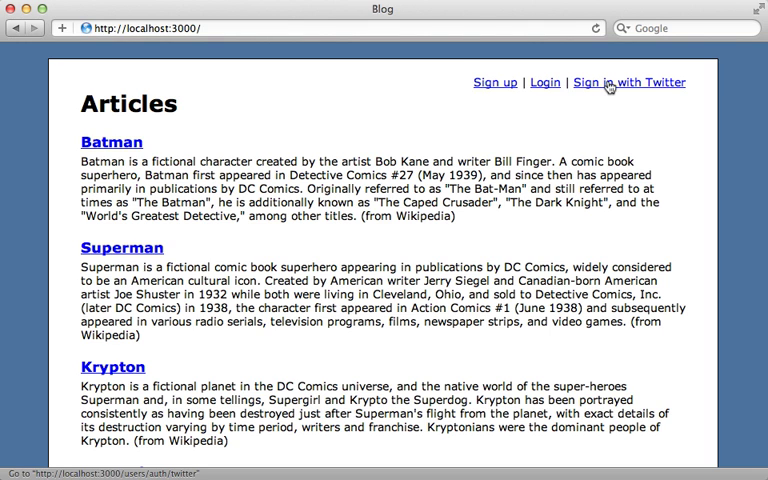
left_click(628, 80)
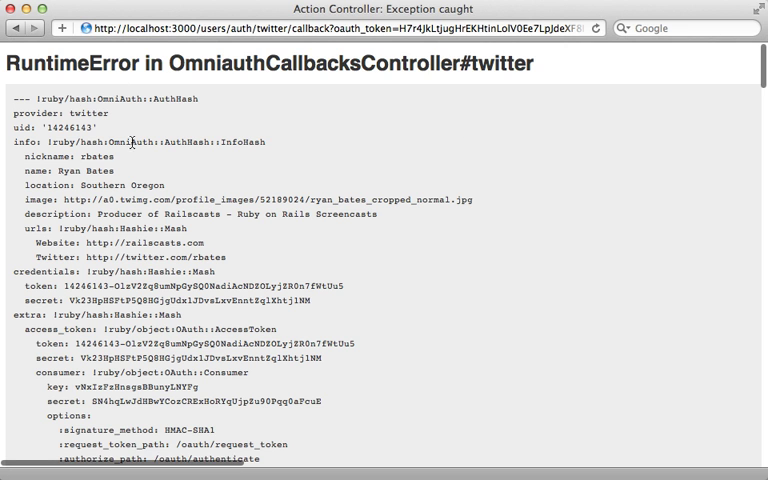
scroll("down", 3)
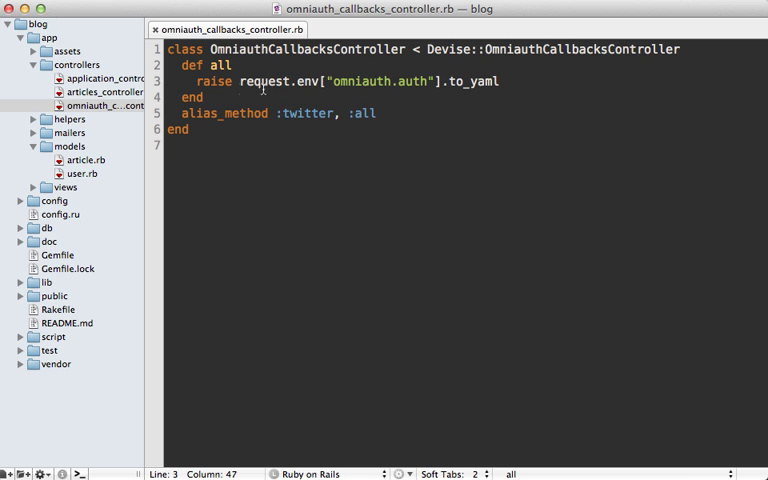
- Assign user = User.from_omniauth(request.env["omniauth.auth"]) in the all action
type("user")
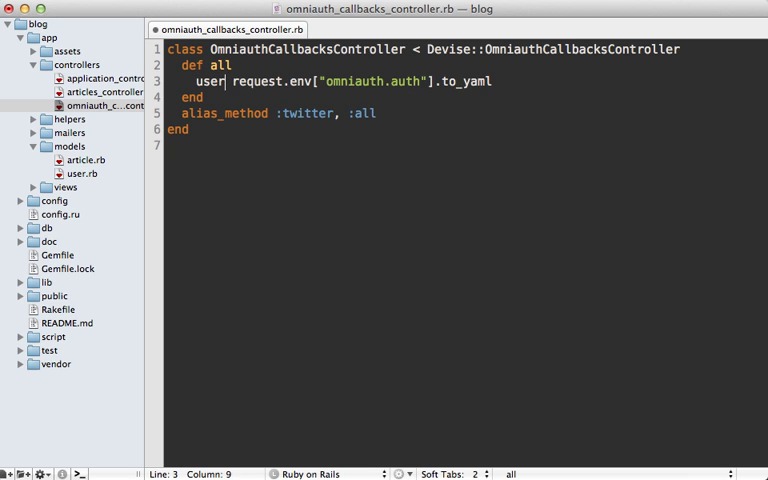
type("=")
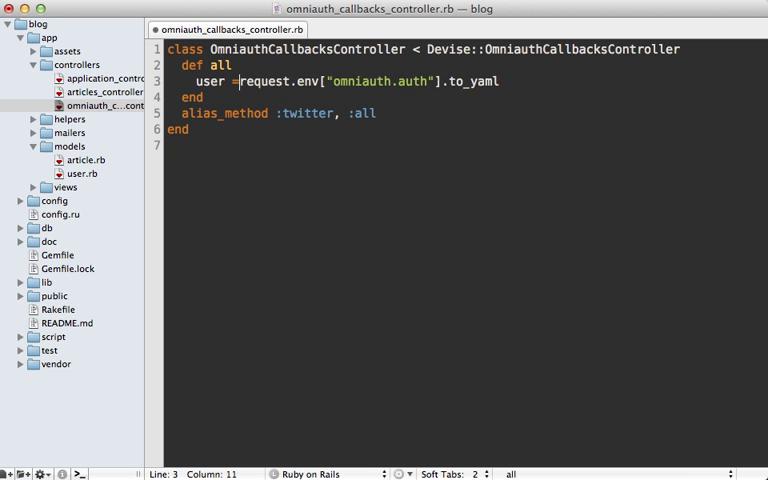
type("User.from_om")
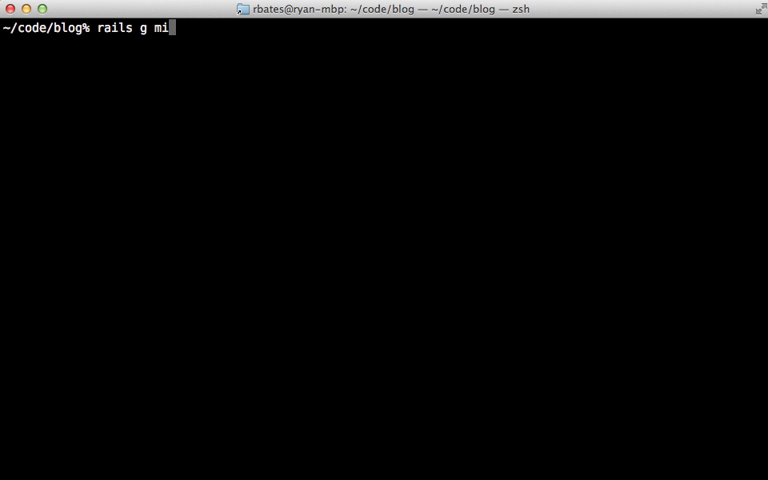
- Run rails g migration add_omniauth_to_users provider uid, then start rake db:migrate
type("gration add")
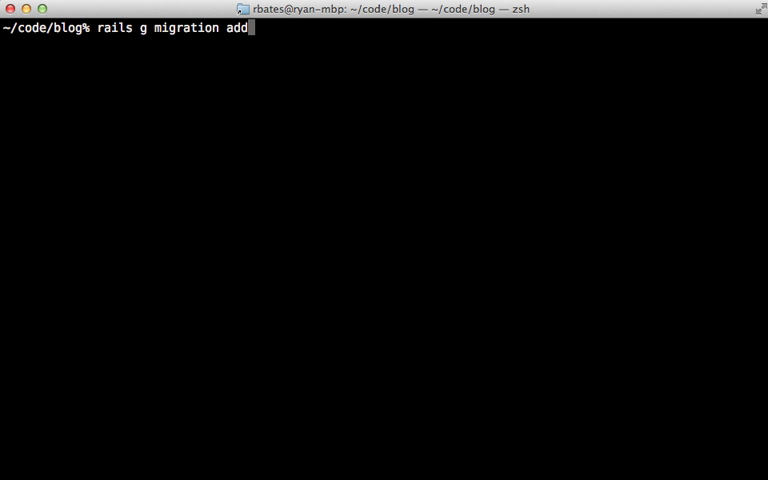
type("_omniauth_to_")
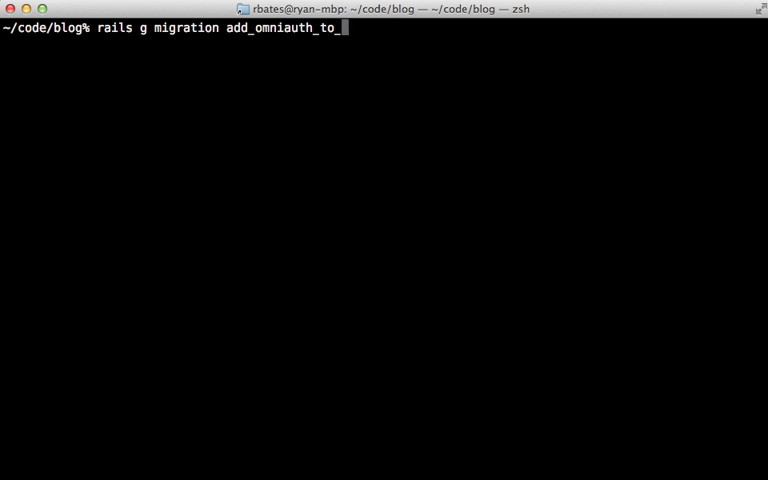
type("users p")
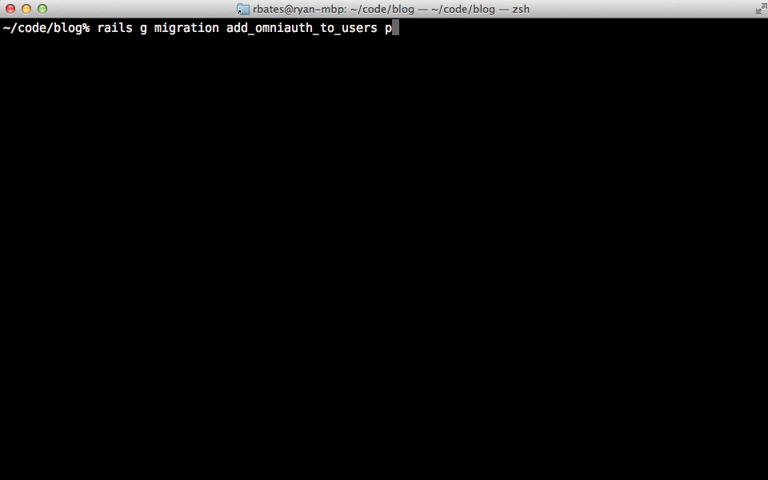
type("rovider u")
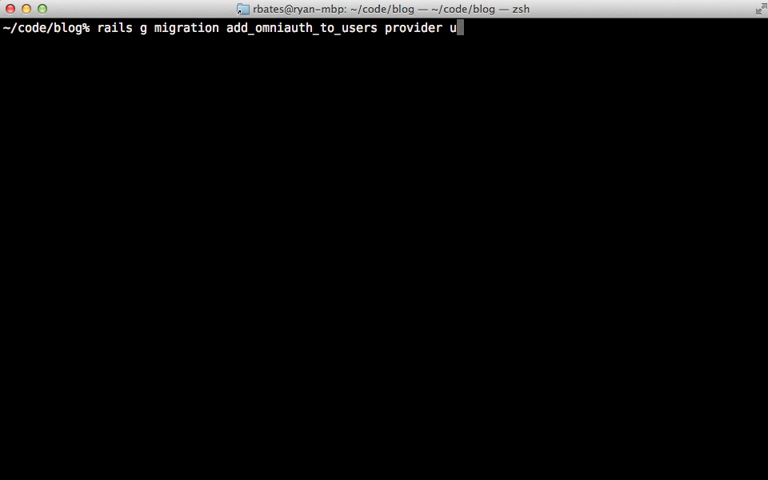
type("id")
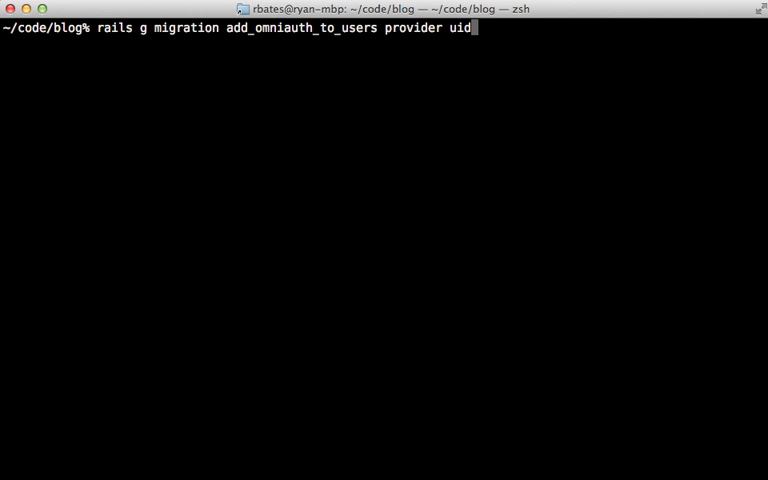
key("Return")
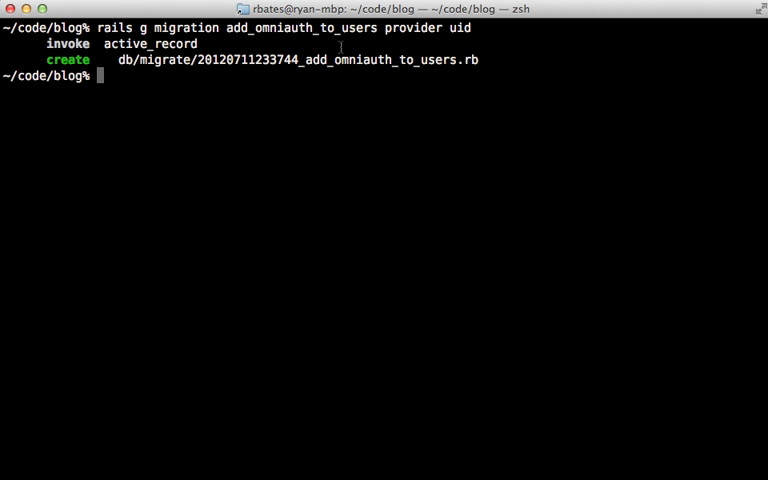
type("rake db:migra")
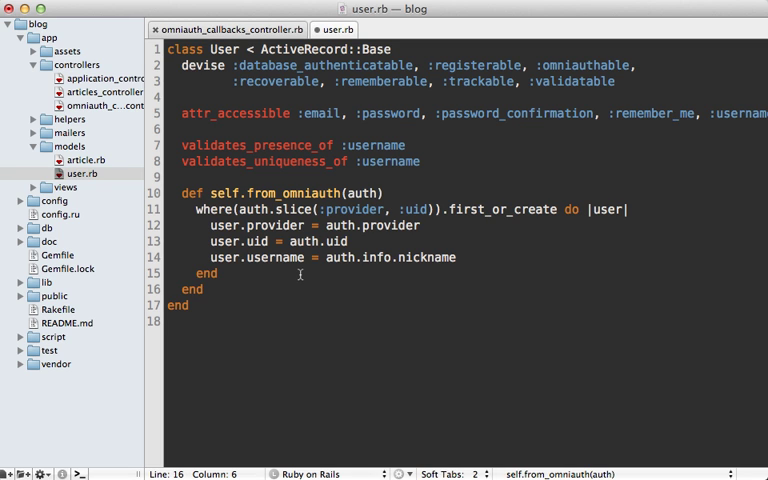
mouse_move(296, 260)
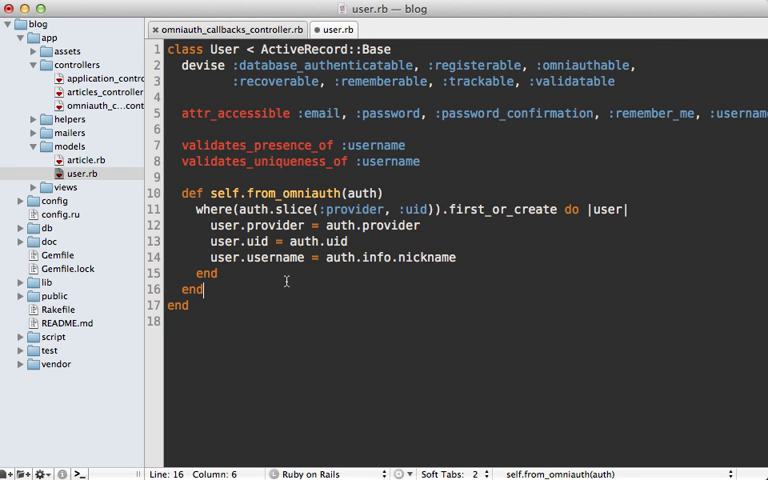
- Switch to the omniauth callbacks controller file
left_click(236, 28)
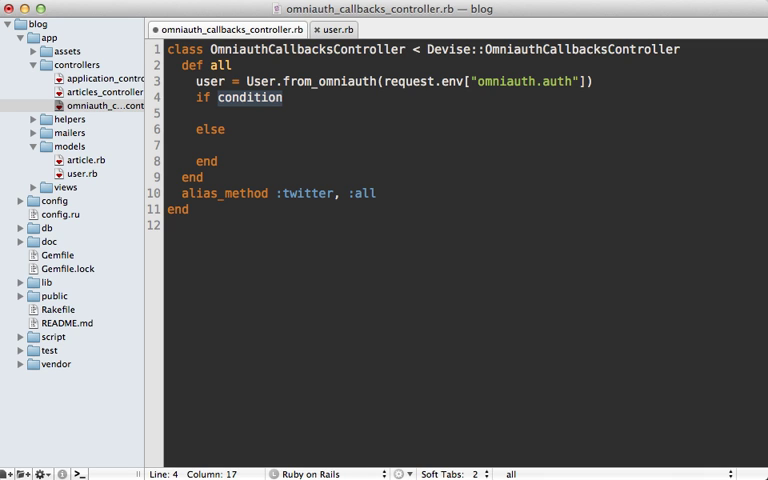
- If user.persisted?, sign_in_and_redirect user with notice "Signed in!"
type("user.per")
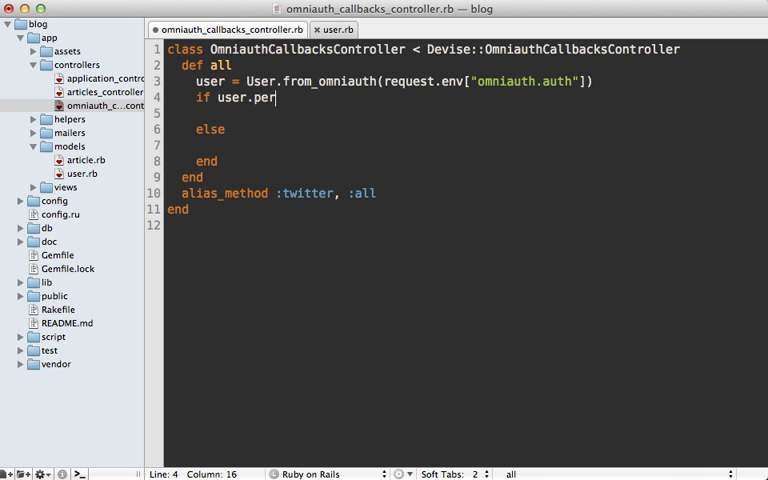
type("sisted?")
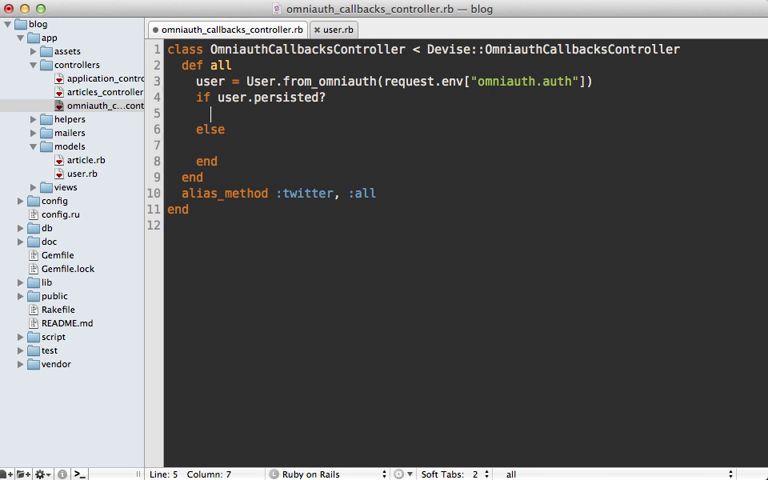
type("sign_in")
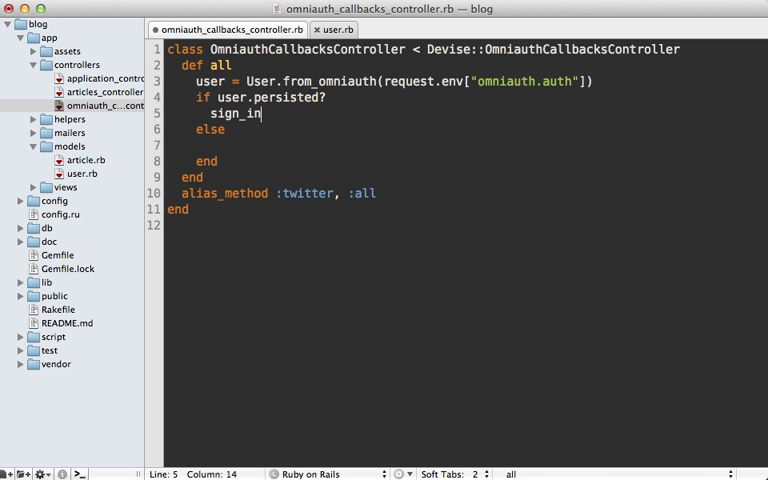
type("_")
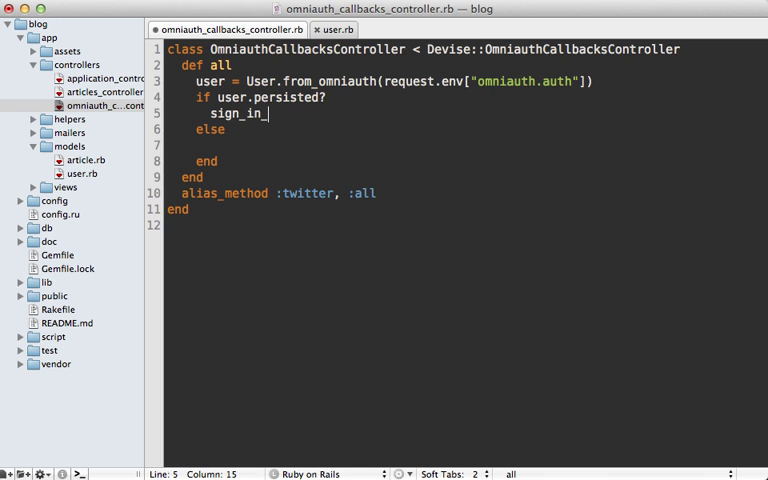
type("and_")
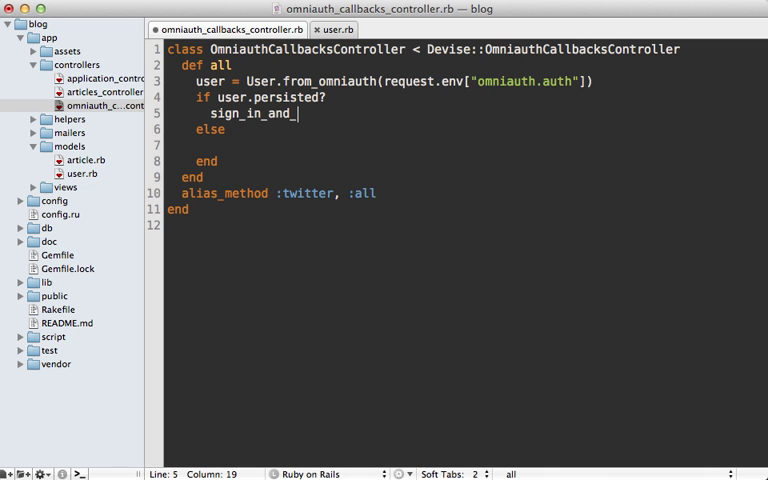
type("redir")
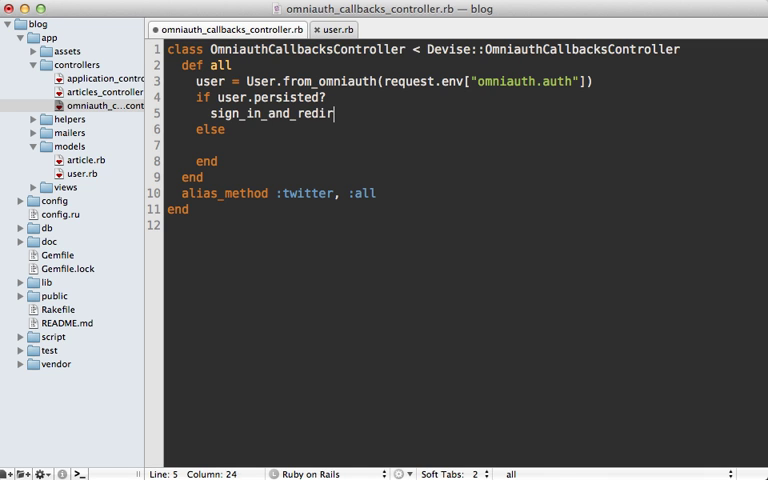
type("ect user, notice")
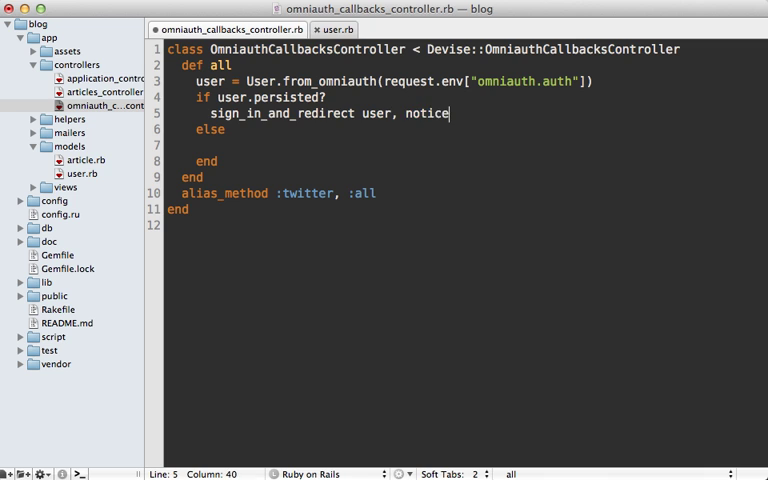
type(": \"Signed in\"")
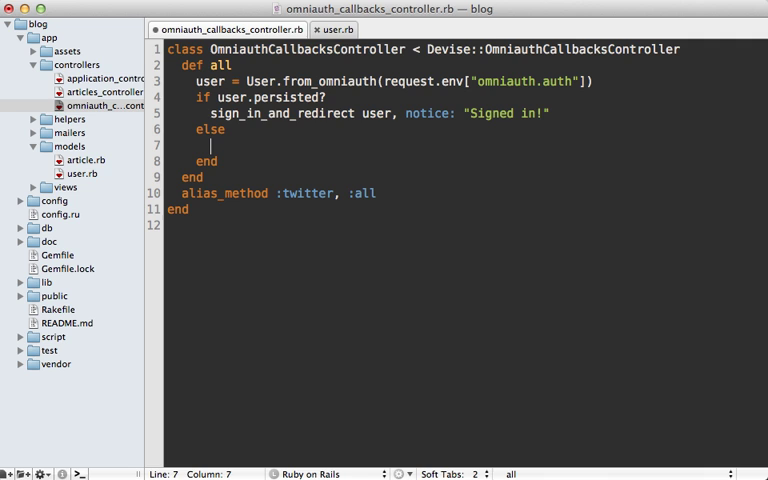
- Otherwise redirect_to new_user_registration_url
type("redirect_to new_user_regis")
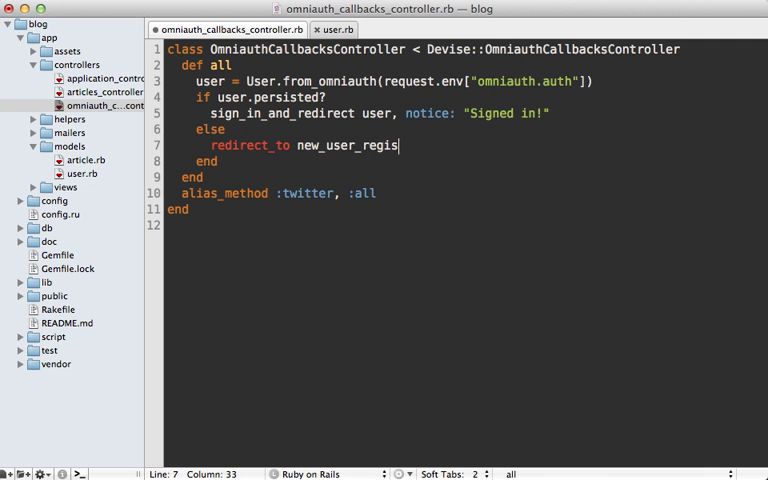
type("tration_url")
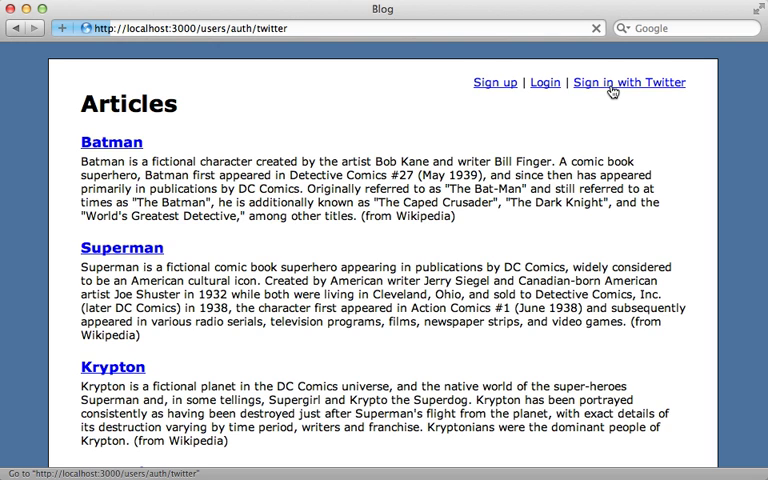
- Follow the Sign in with Twitter link from Articles and arrive at the empty sign-up form
left_click(652, 82)
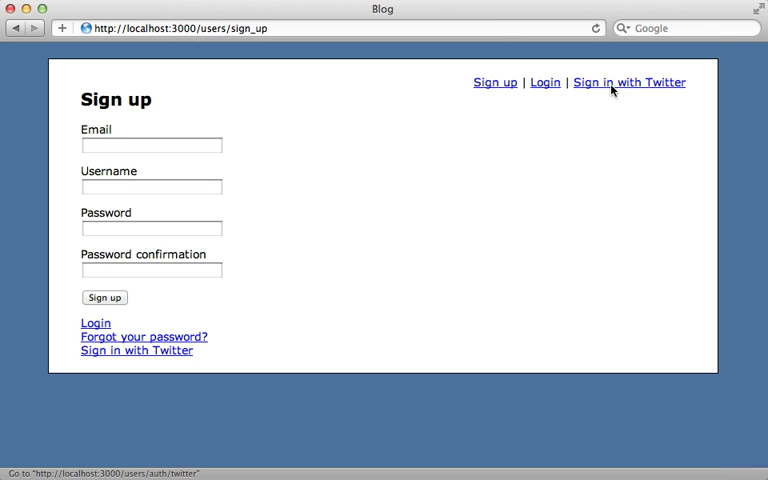
mouse_move(174, 118)
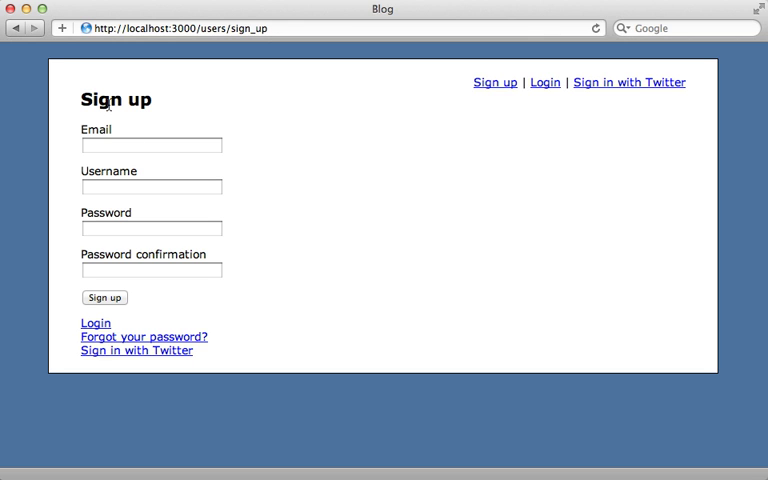
mouse_move(100, 120)
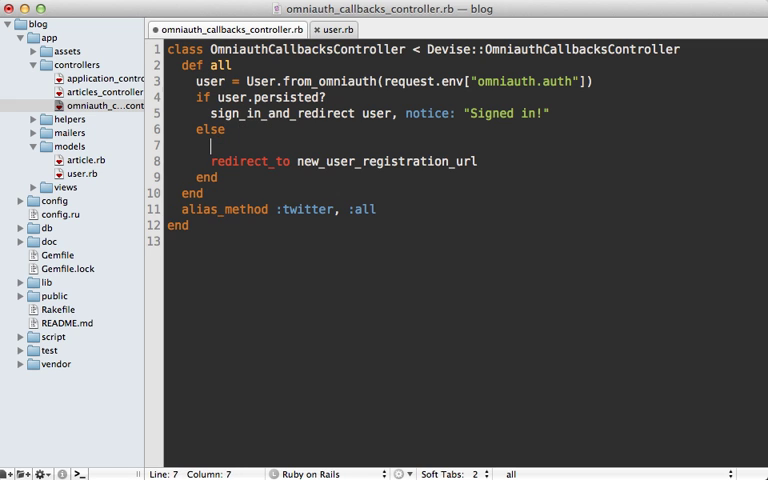
- Store user.attributes in session["devise.user_attributes"] above the redirect in the else branch
type("session[]")
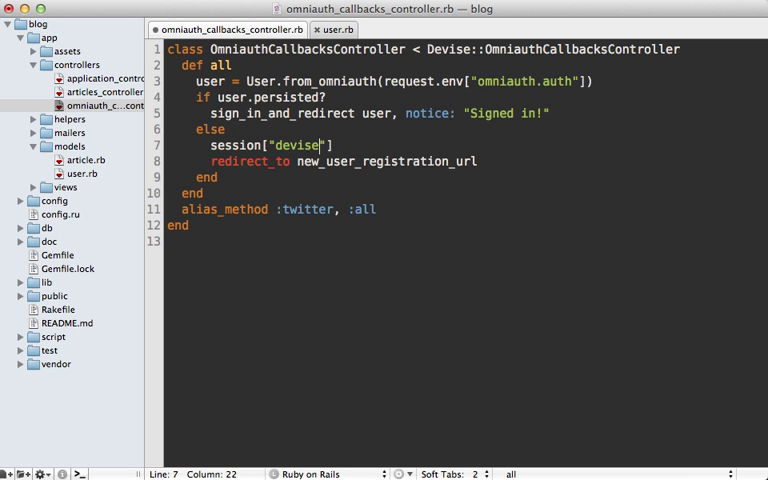
type(".")
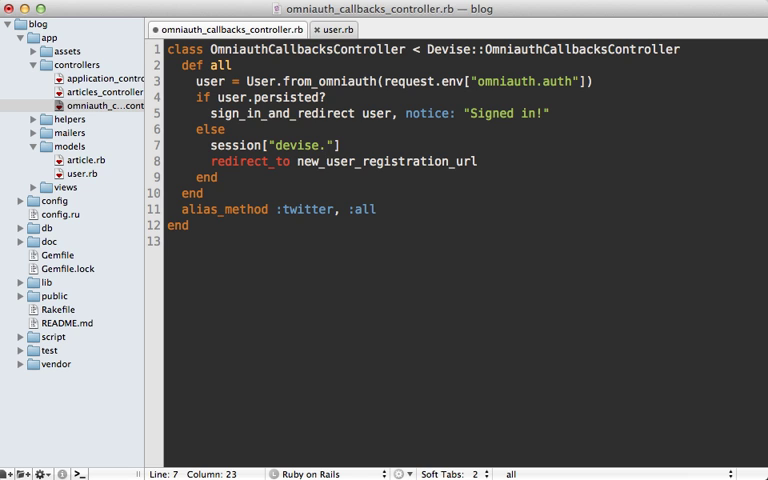
type("user_attri")
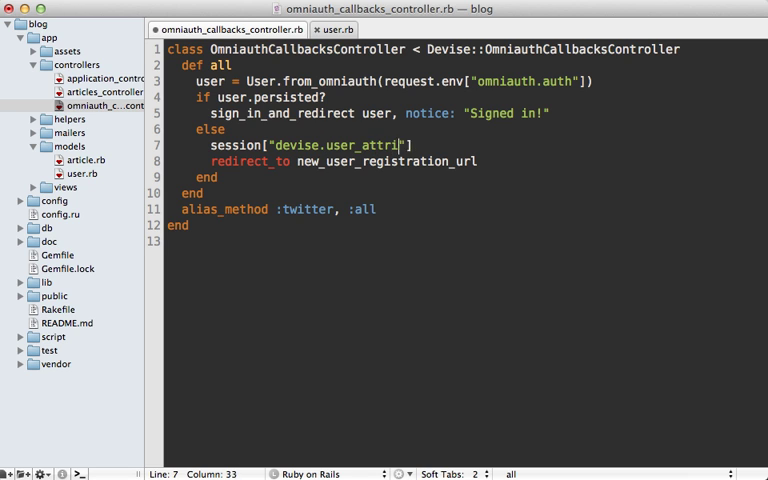
type("butes\"] = user")
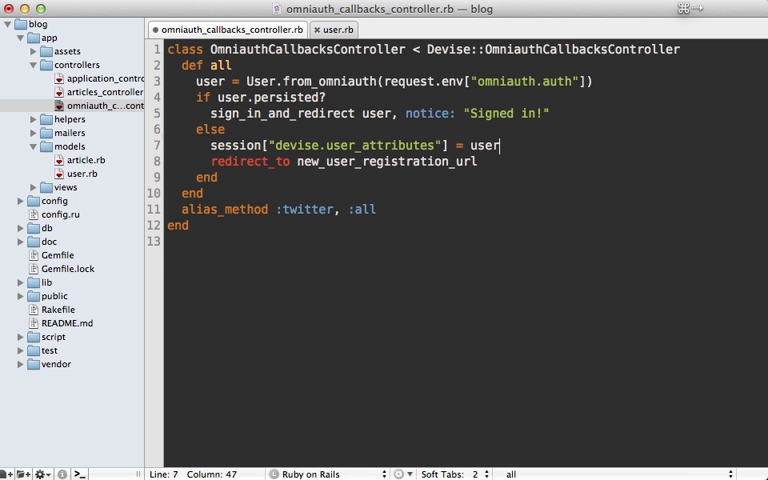
type(".attributes")
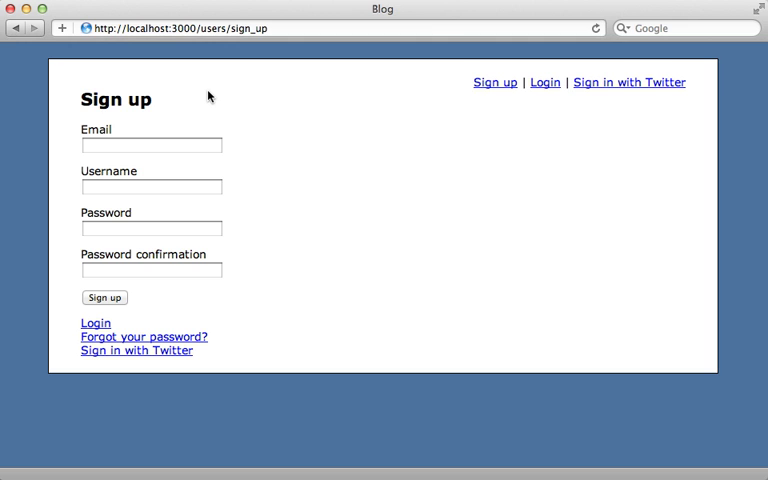
mouse_move(72, 228)
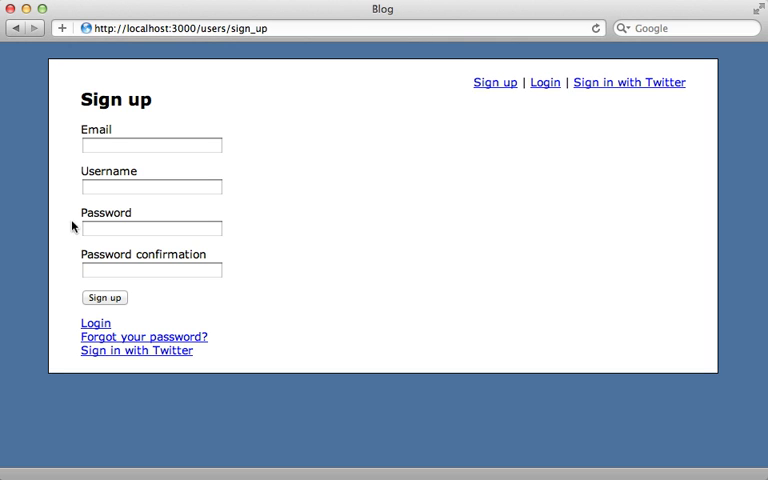
mouse_move(210, 108)
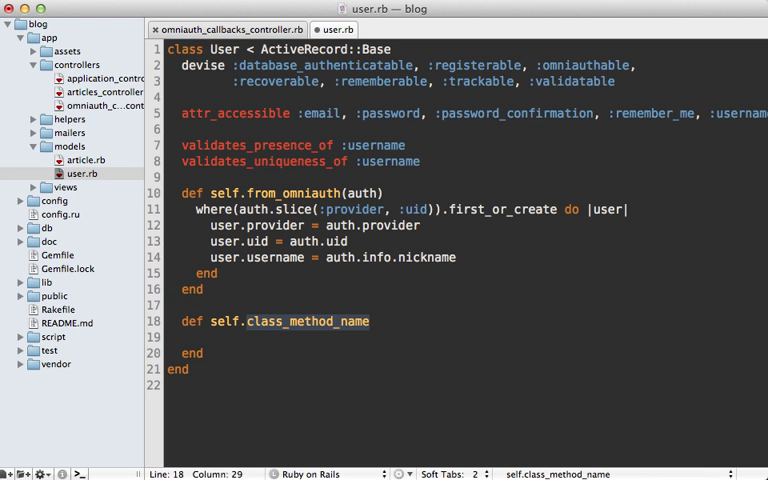
- Define self.new_with_session(params, session) checking for stored devise.user_attributes
type("new_with_sess")
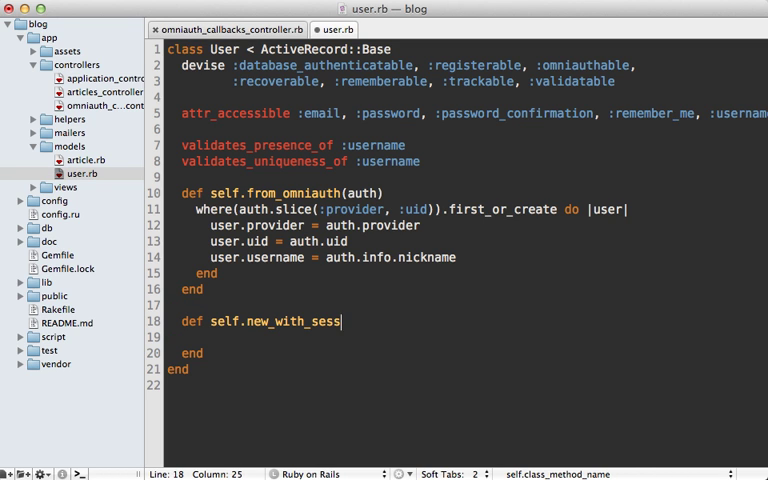
type("ion(params, s")
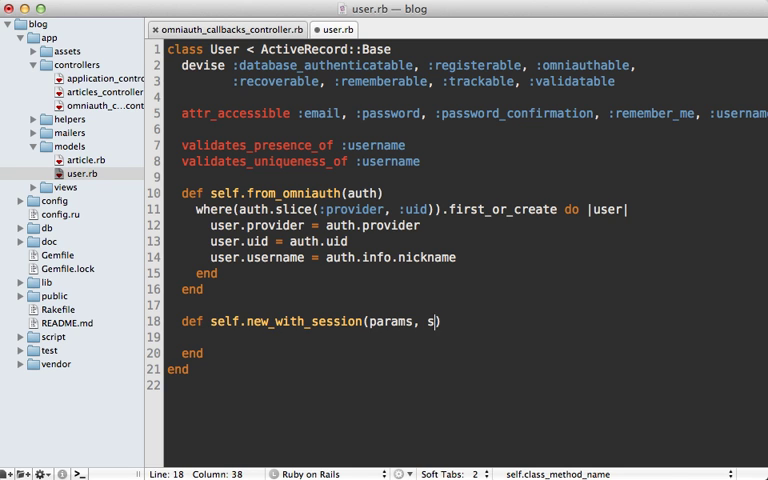
type("ession)")
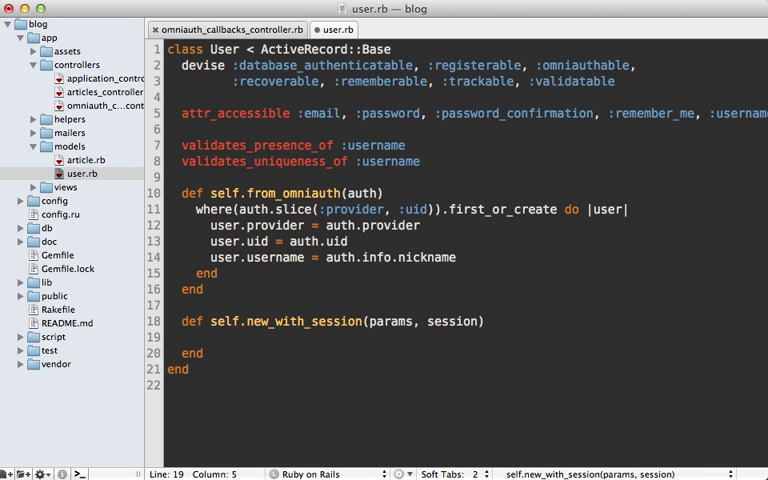
type("if session[\"devise.user")
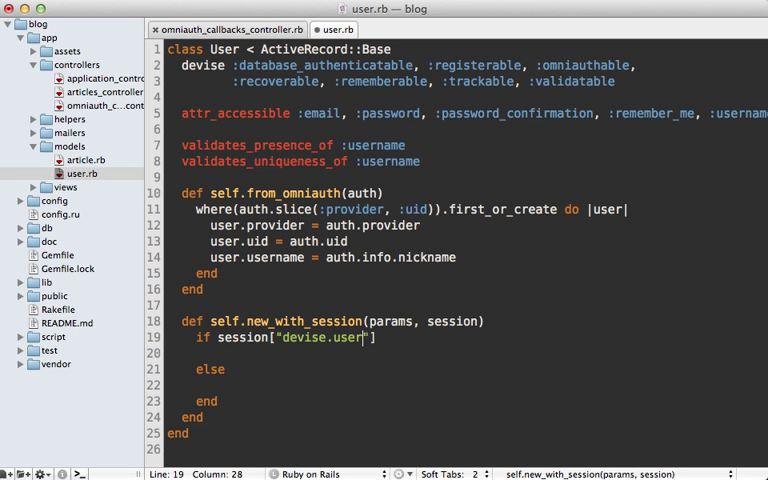
type("_attributes")
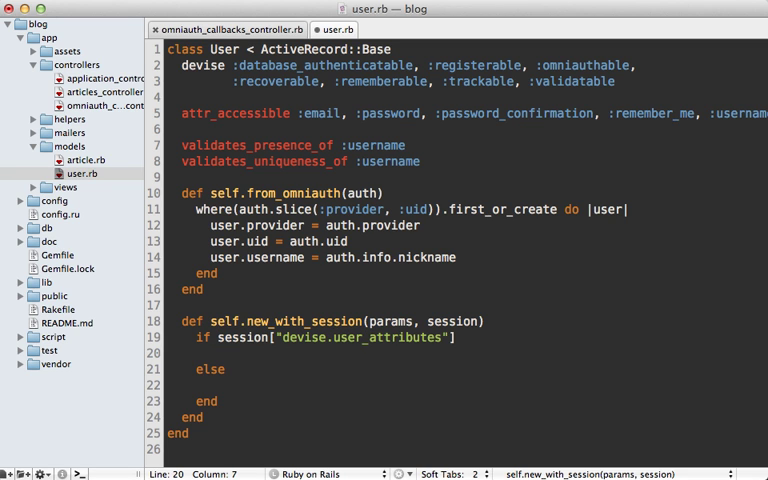
- Build the user via new(session["devise.user_attributes"], without_protection: true) and assign user.attributes = params
type("new()")
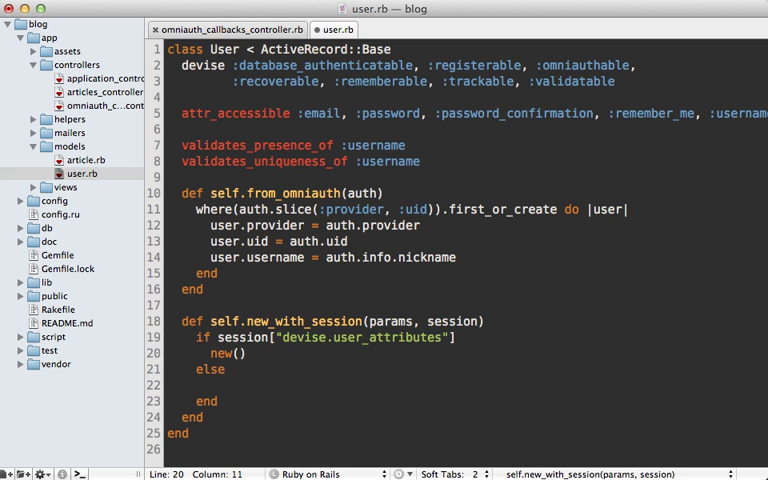
type("session[\"devise.user_attributes\"]")
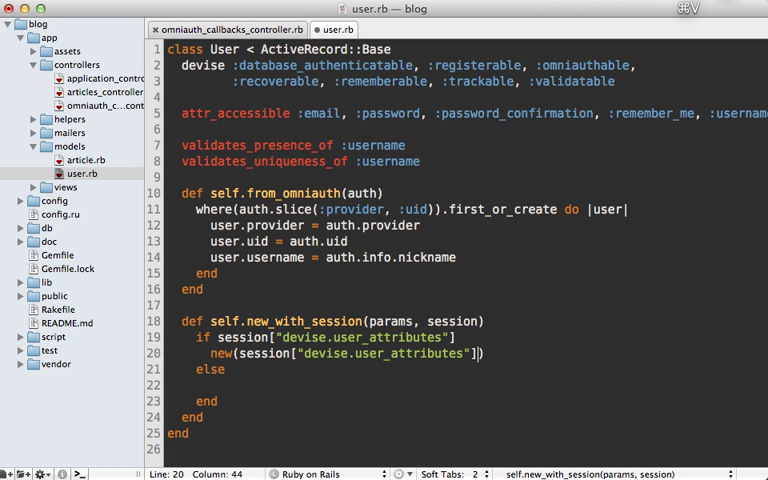
type(",")
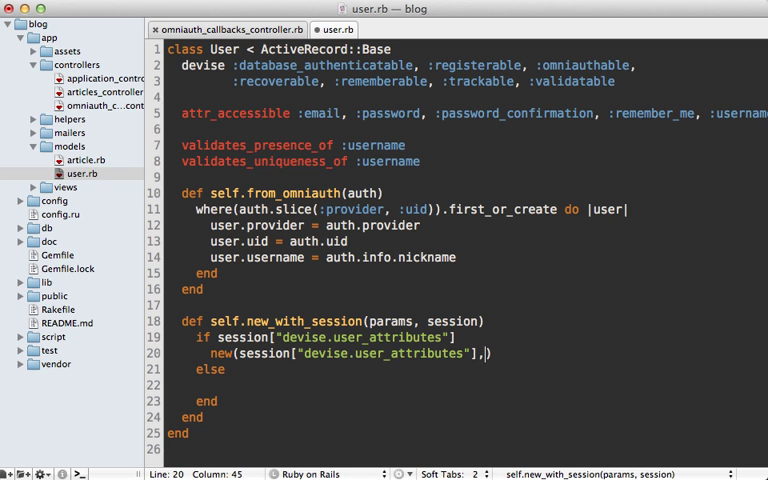
type("\" \"")
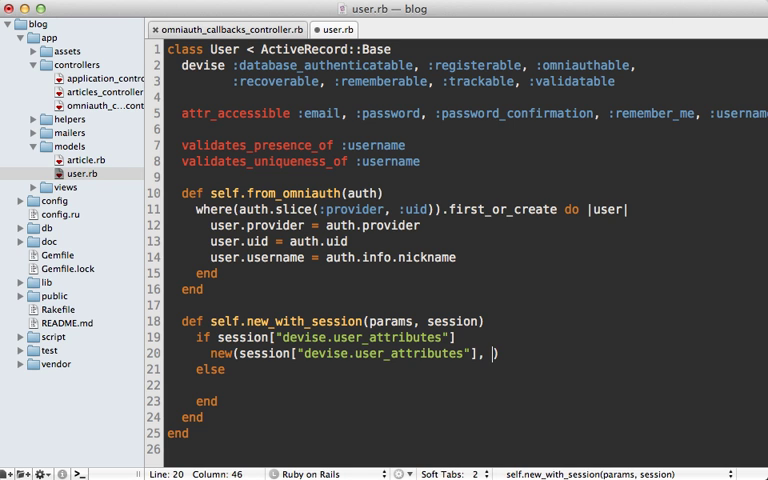
type("without_protection")
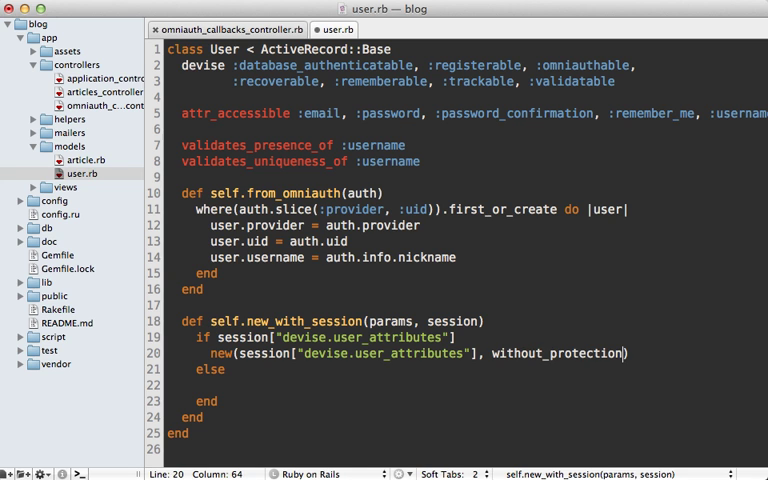
type(": true) do |user|")
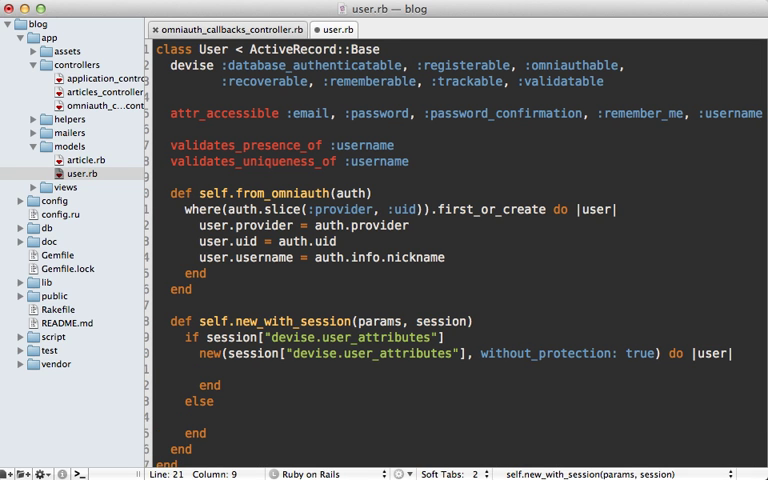
type("user.at")
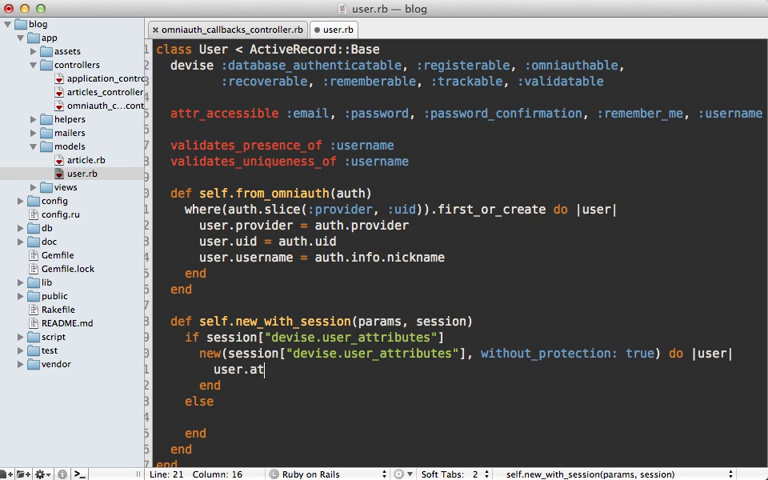
type("tributes = params")
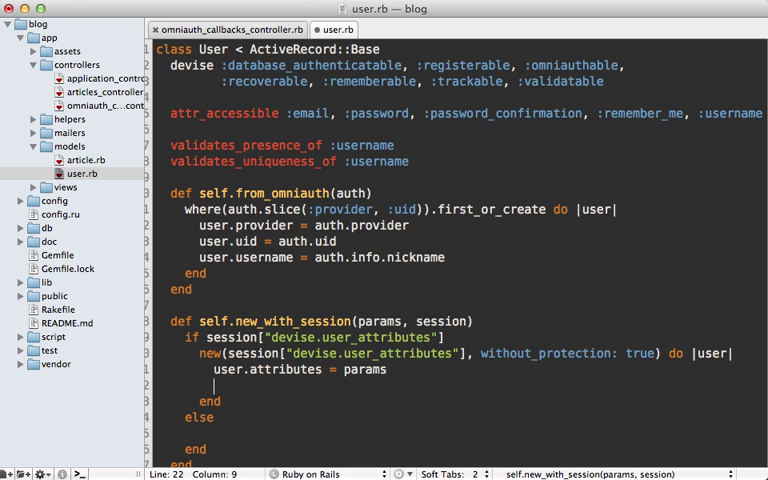
- Validate the built user with user.valid? and fall back to super otherwise
type("user.valid?")
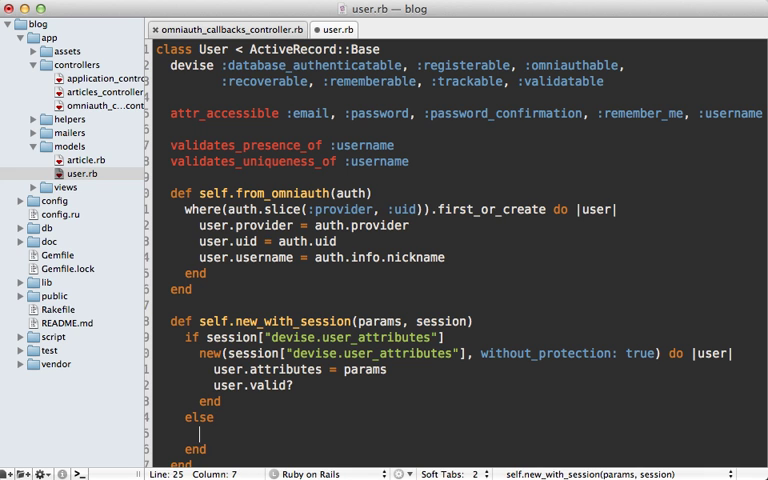
type("super")
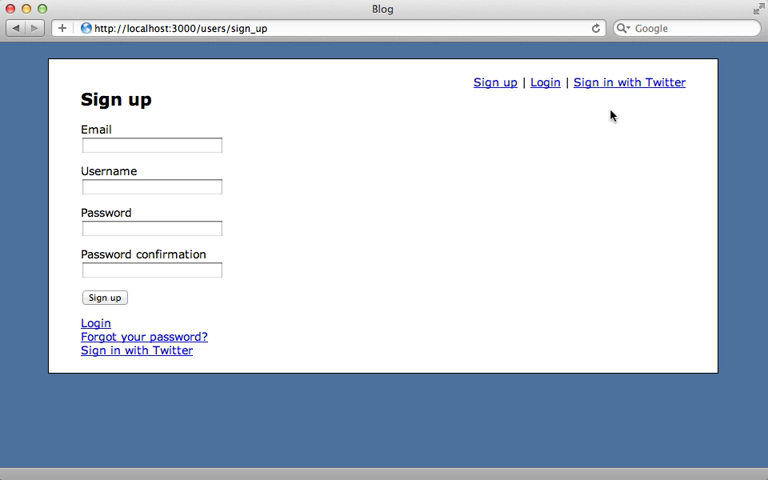
- Submit the empty sign-up form and get back the pre-filled username with blank email and password errors
left_click(634, 84)
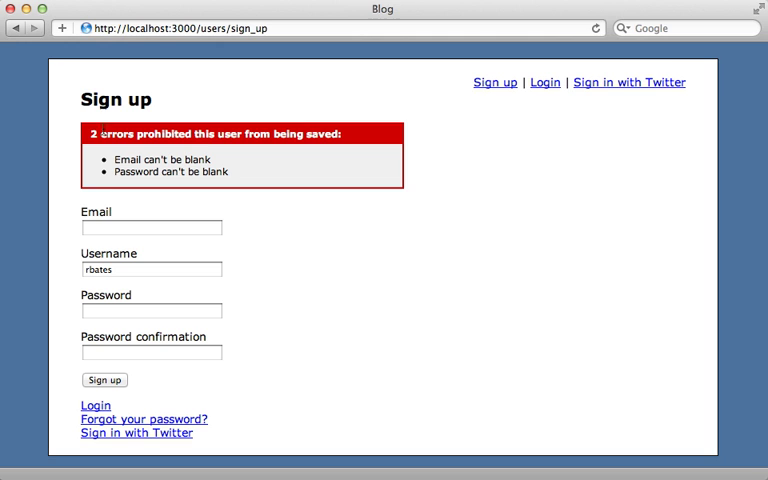
mouse_move(226, 156)
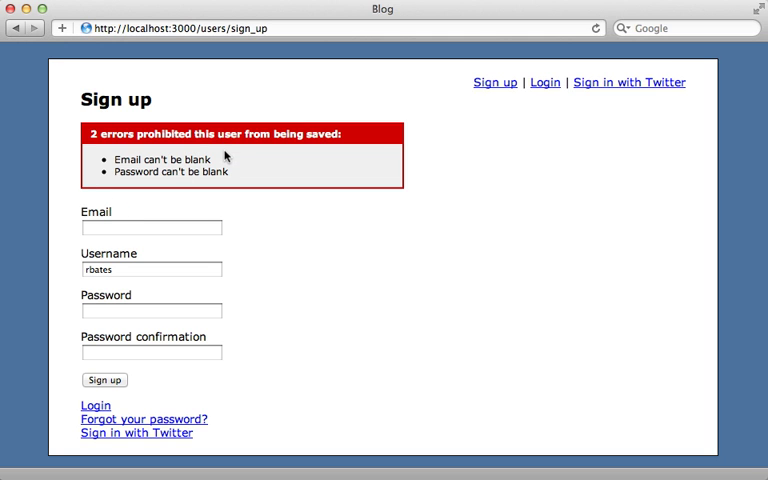
mouse_move(134, 174)
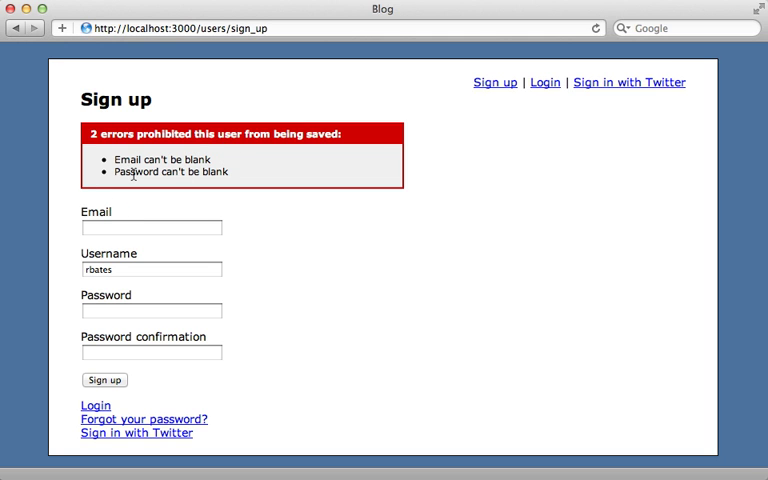
mouse_move(190, 196)
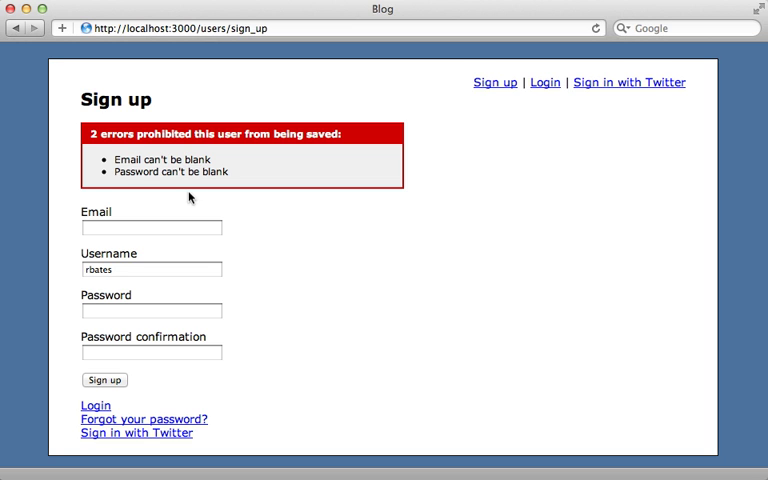
left_click(150, 268)
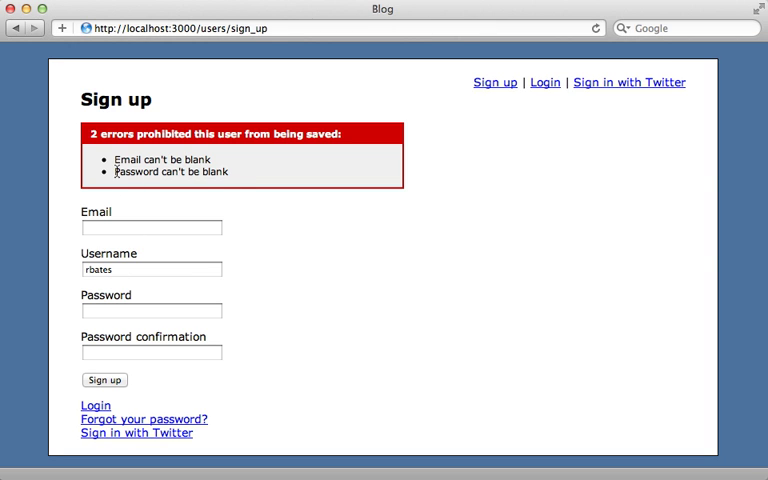
mouse_move(212, 190)
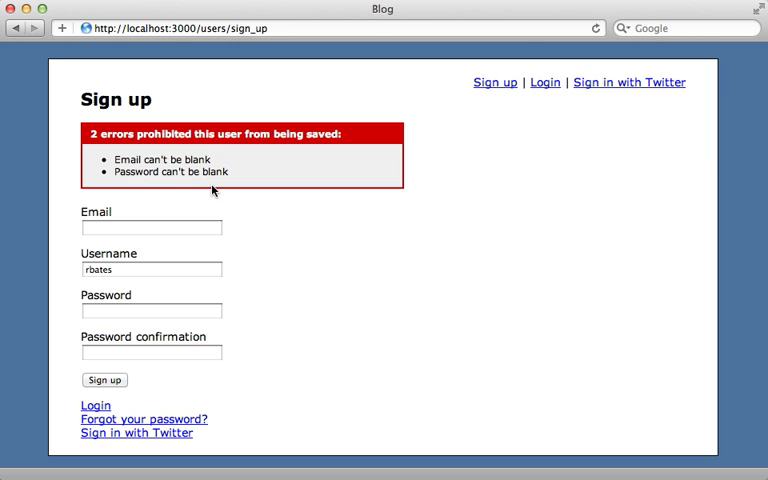
mouse_move(248, 218)
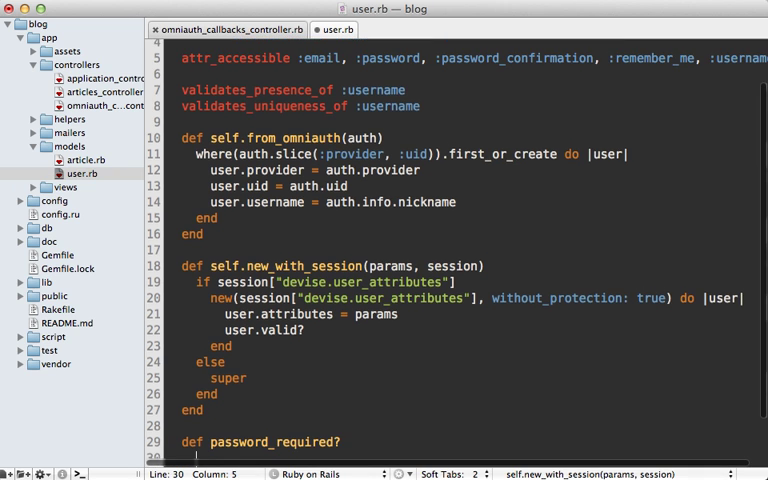
- Add password_required? returning super && provider.blank? at the end of the User class
scroll("down", 3)
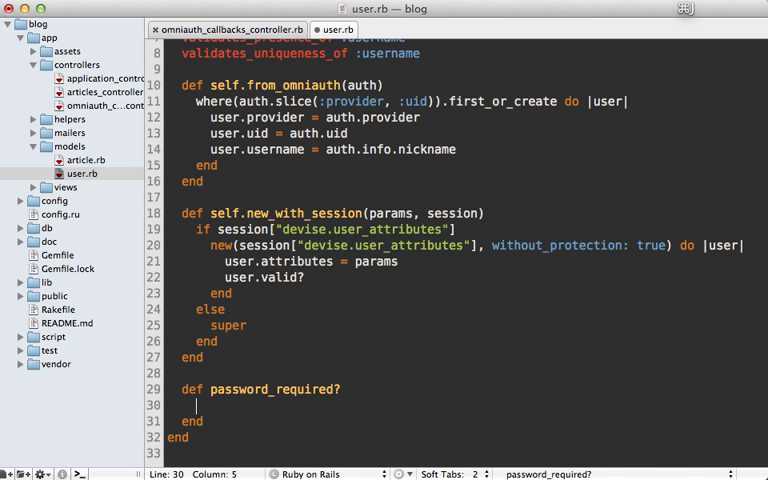
type("super &&")
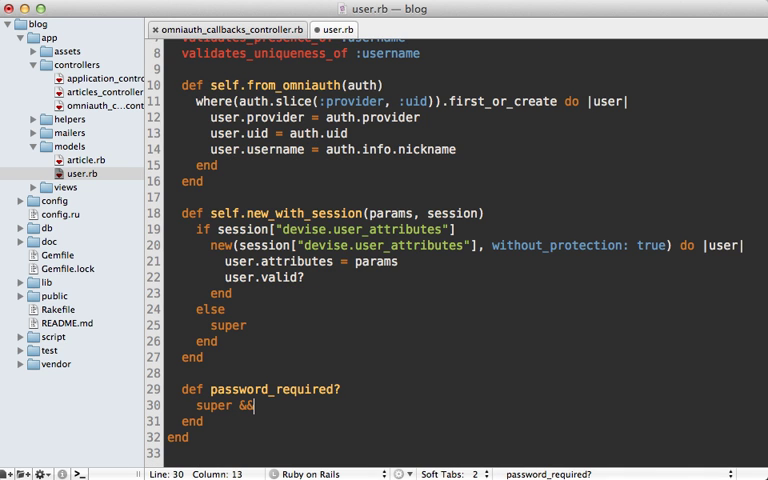
type("provider.bla")
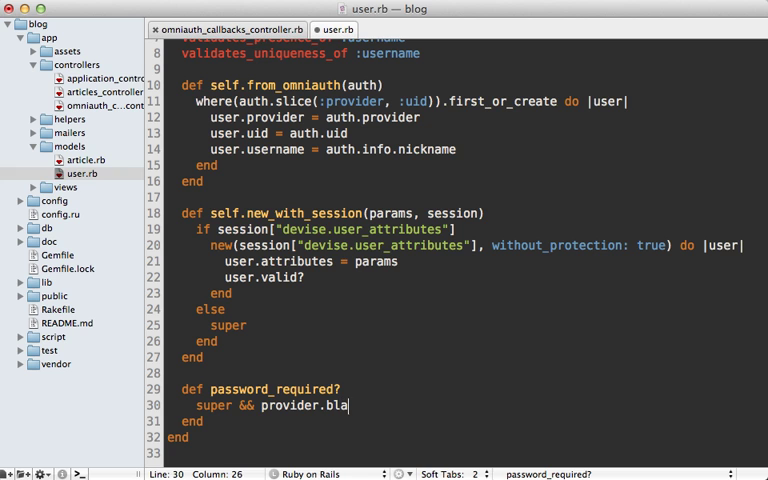
type("nk?")
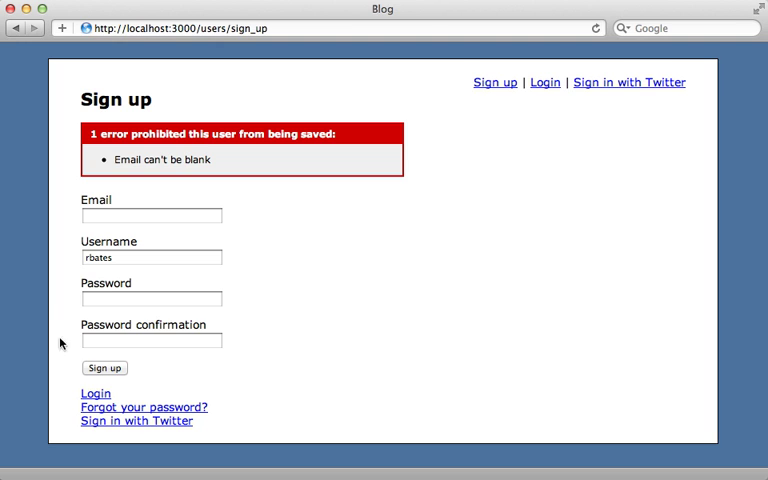
mouse_move(82, 280)
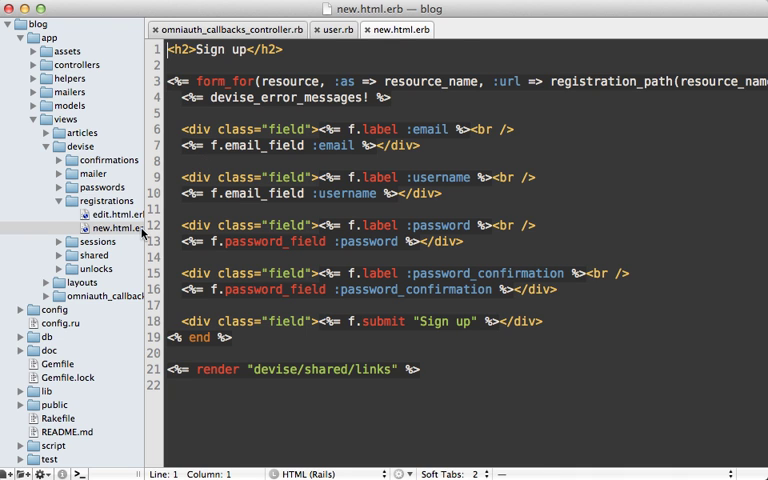
mouse_move(216, 212)
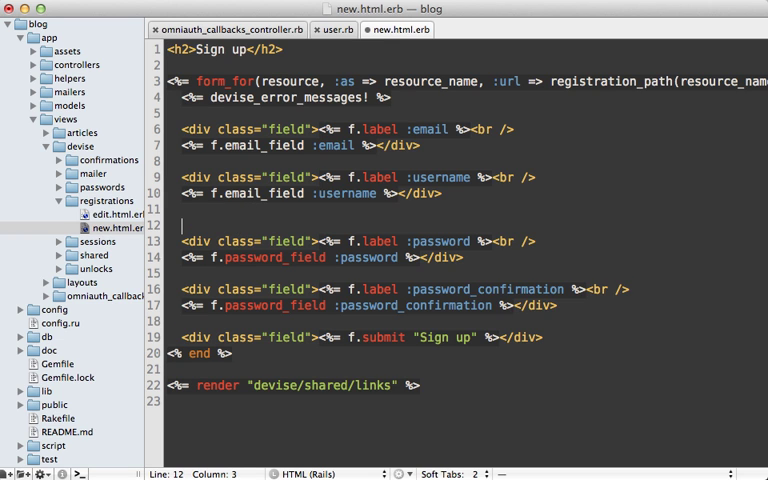
- Wrap the password fields in new.html.erb in <% if f.object.password_required? %>
type("<% if %>")
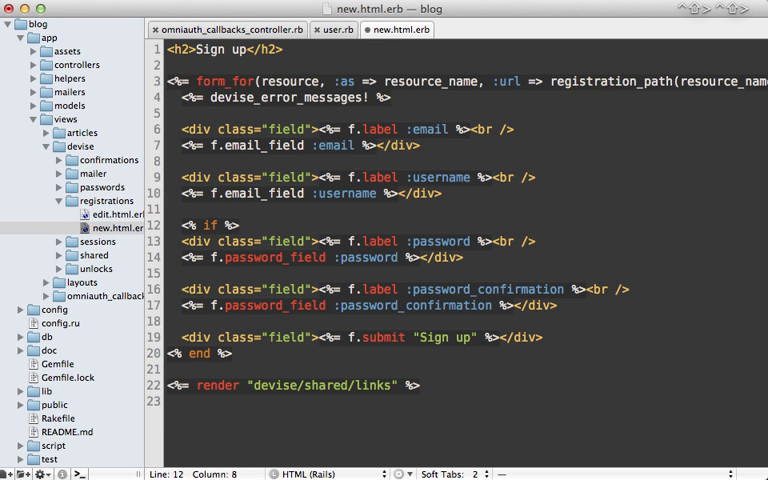
key("right")
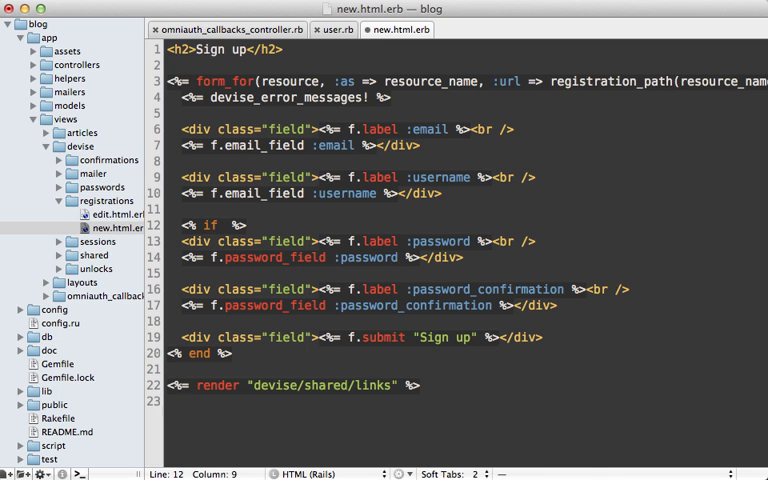
type("f.o")
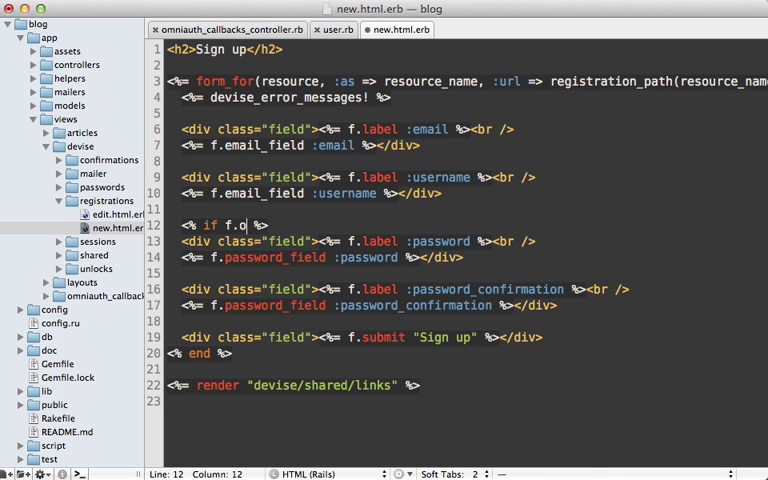
type("bject.")
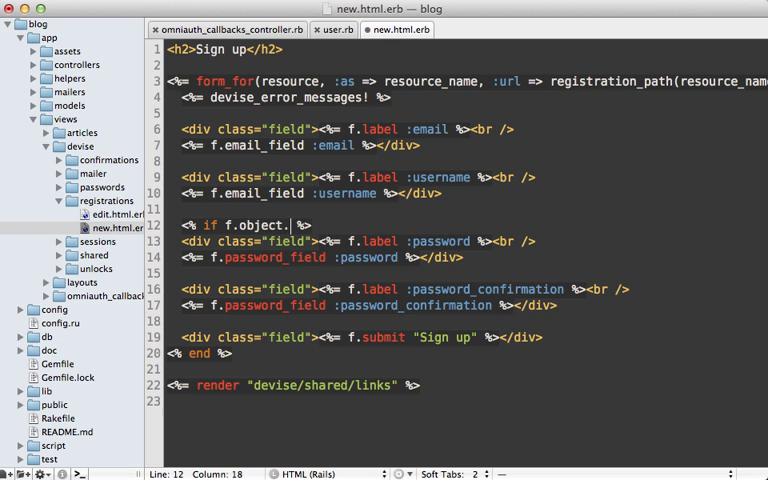
type("pass")
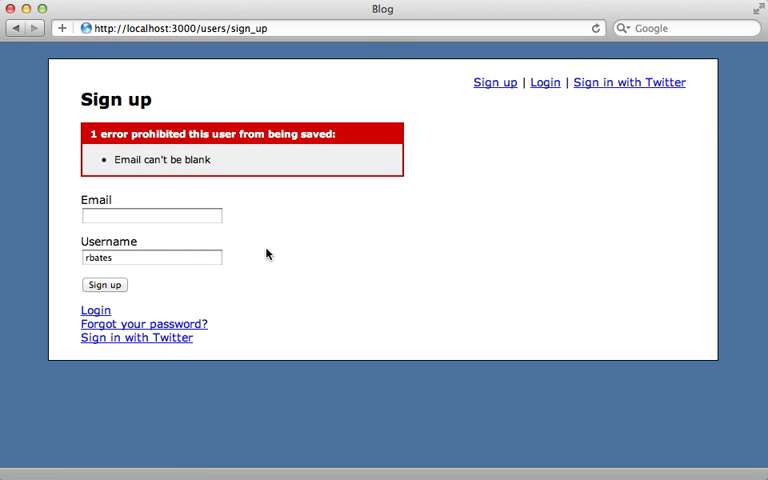
mouse_move(104, 174)
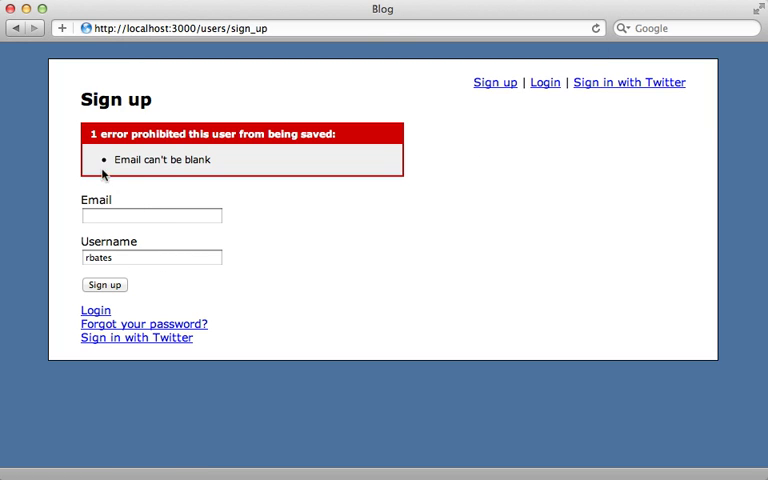
mouse_move(118, 196)
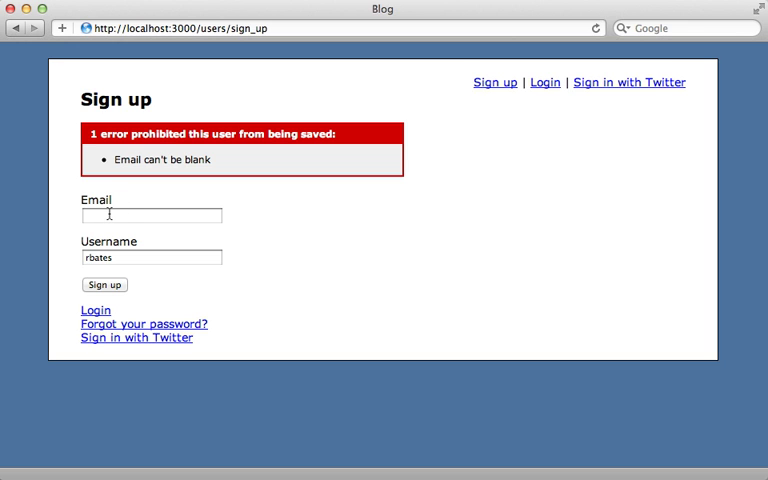
- Sign up with the email 'ryan…', log out, and start signing in with Twitter again
type("ryan")
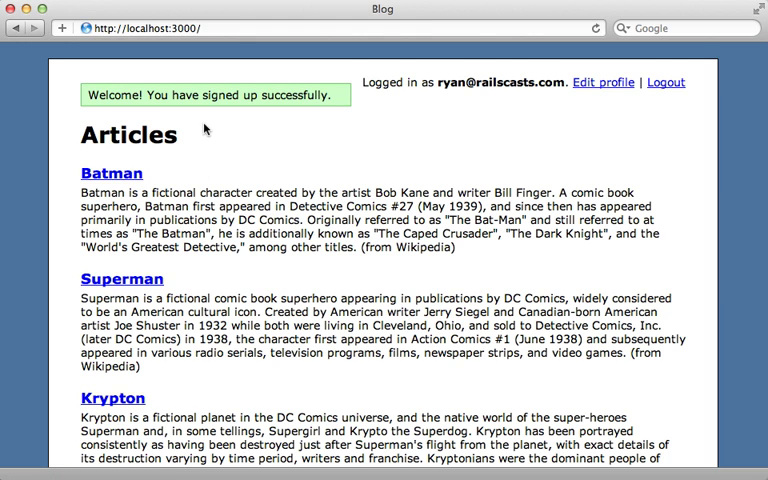
left_click(674, 82)
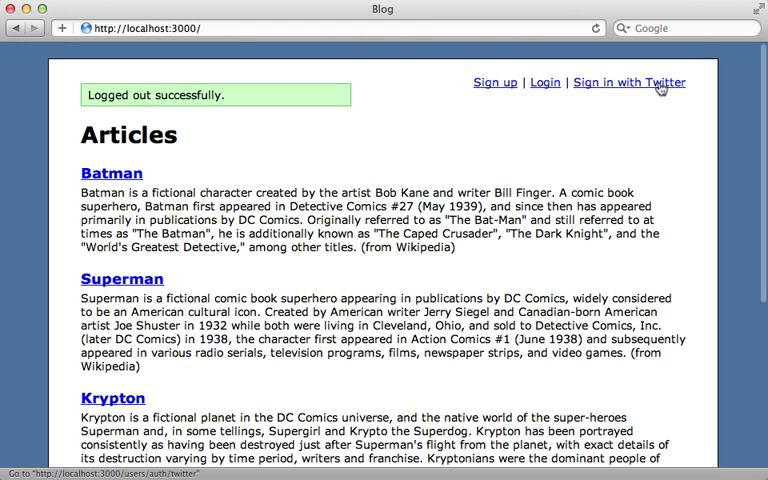
left_click(652, 82)
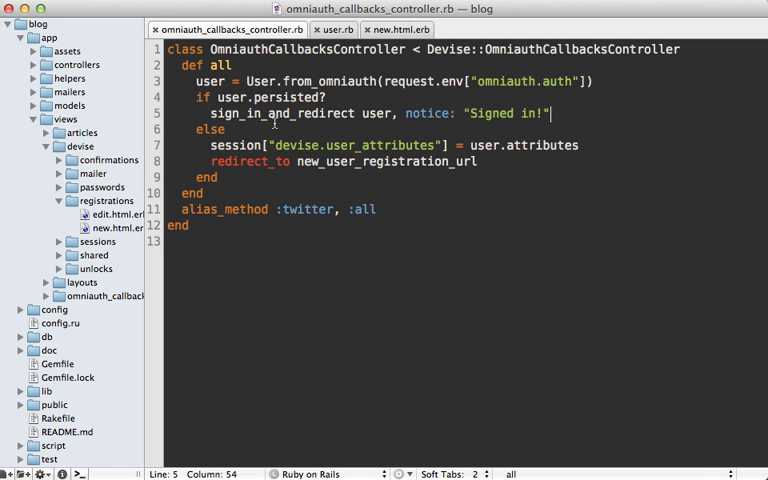
- Set flash.notice = "Signed in!" before sign_in_and_redirect in the callbacks controller
left_click(394, 120)
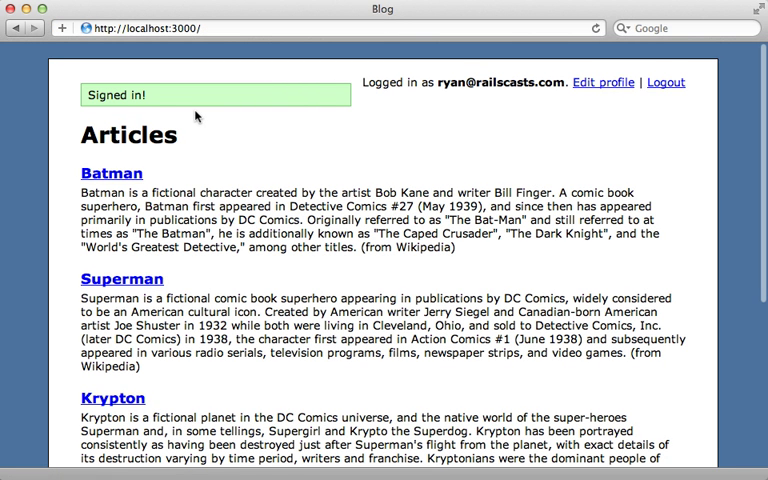
mouse_move(548, 120)
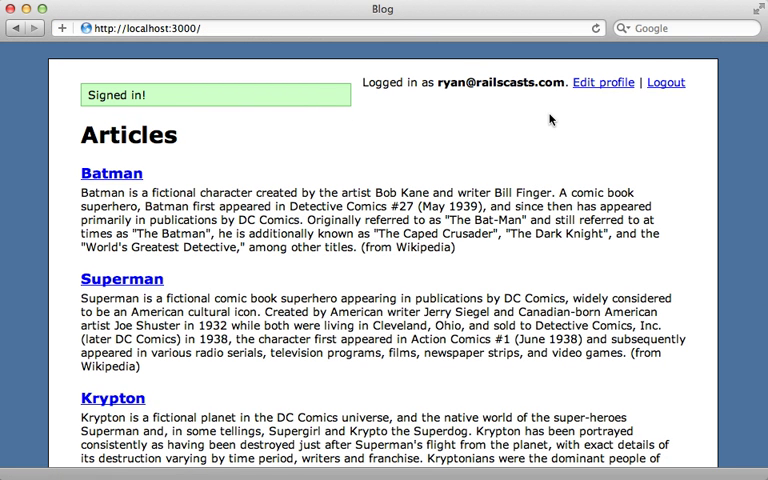
mouse_move(604, 90)
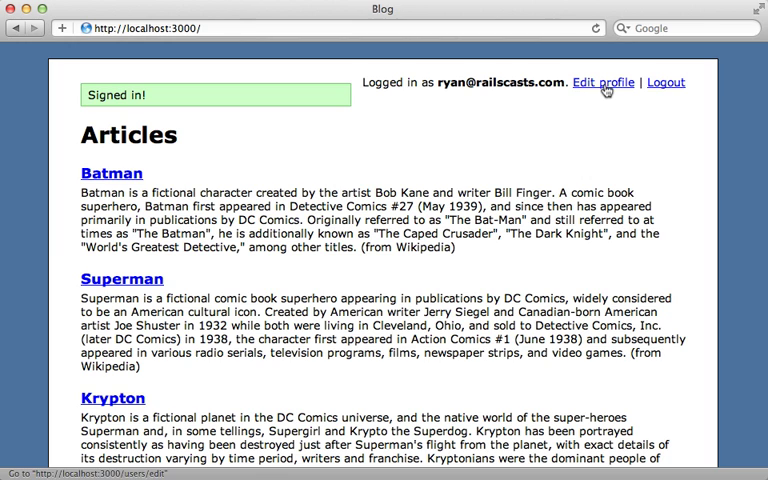
- Change the username to rbates2 on Edit profile and hit the current password requirement
left_click(604, 82)
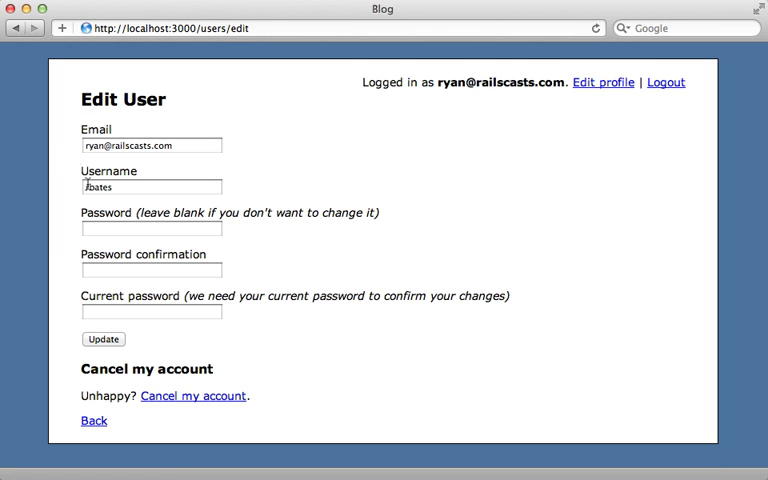
type("rbates2")
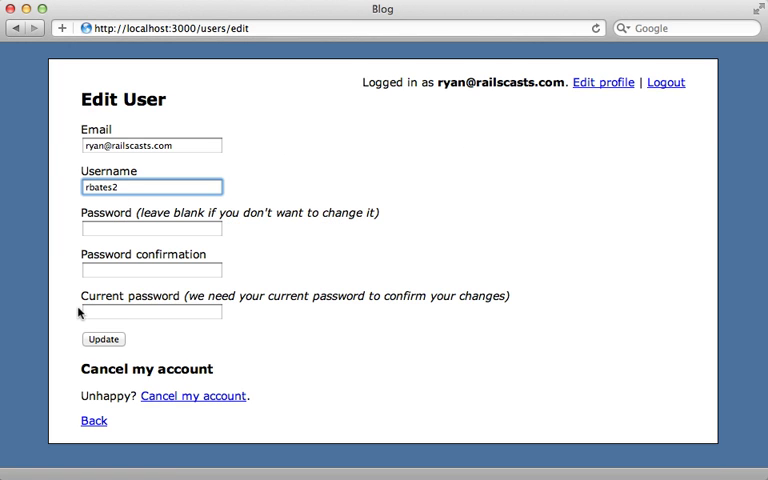
left_click(152, 312)
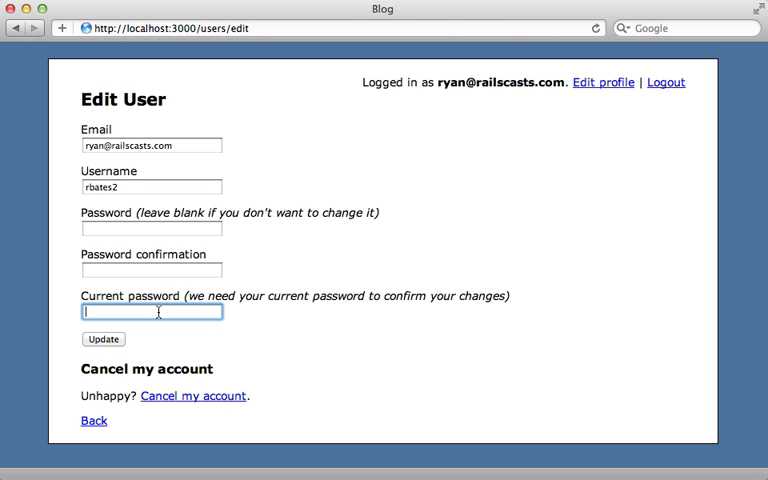
left_click(102, 344)
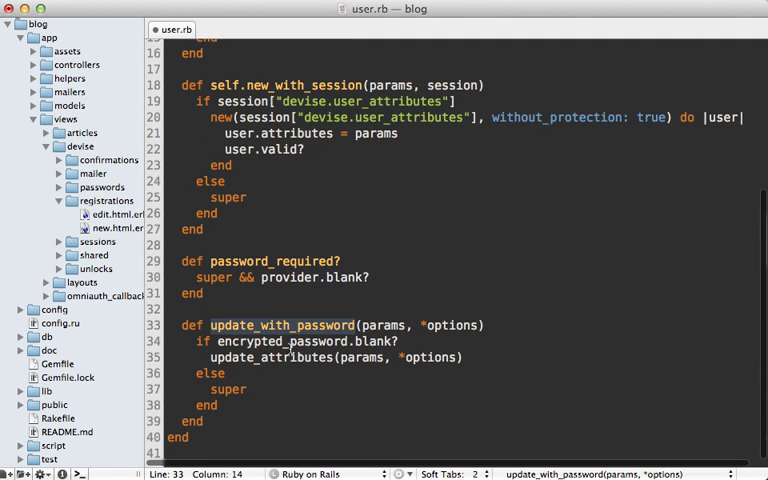
- Override update_with_password in user.rb to update_attributes when encrypted_password is blank
left_click(420, 340)
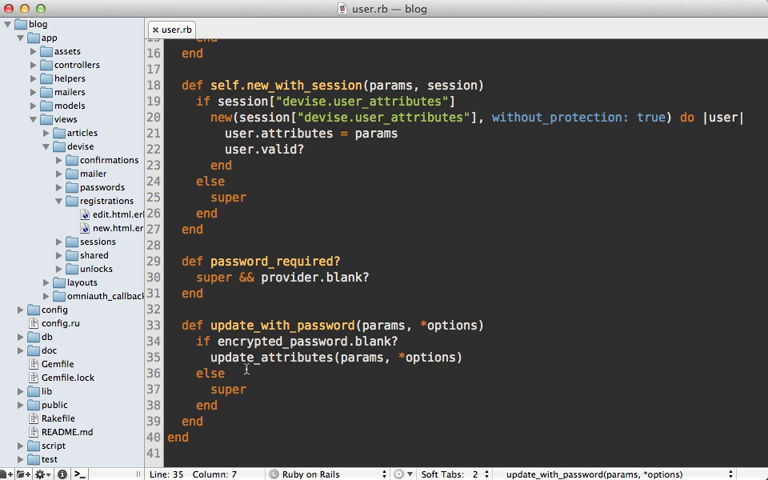
left_click(108, 212)
type("<%  %>")
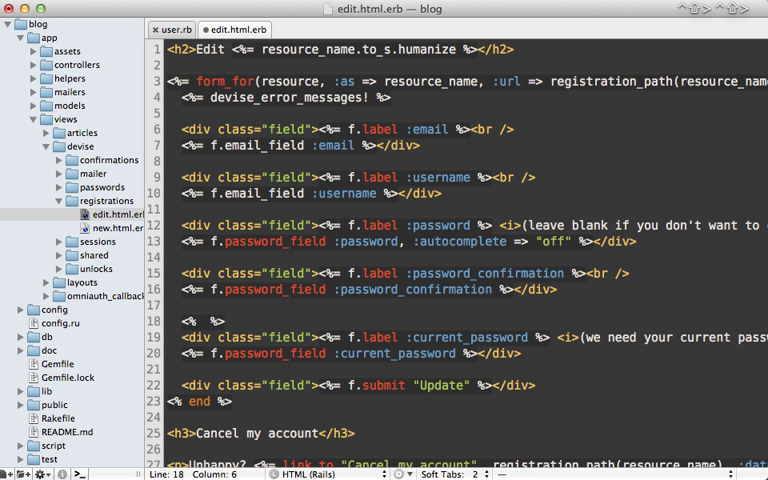
- Show current_password in edit.html.erb only if f.object.encrypted_password.present?
type("if")
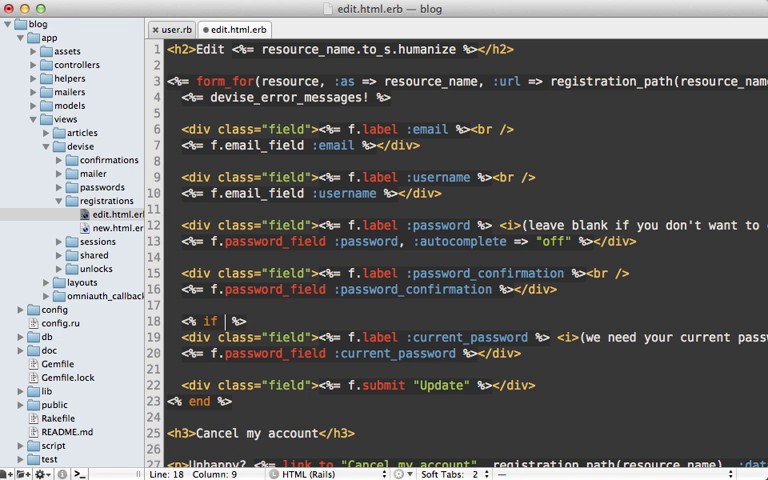
type("f.object")
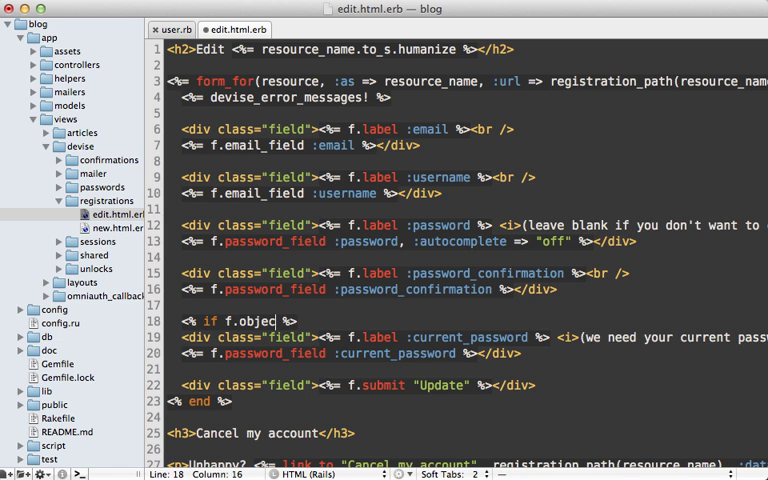
type(".encrypted_password.")
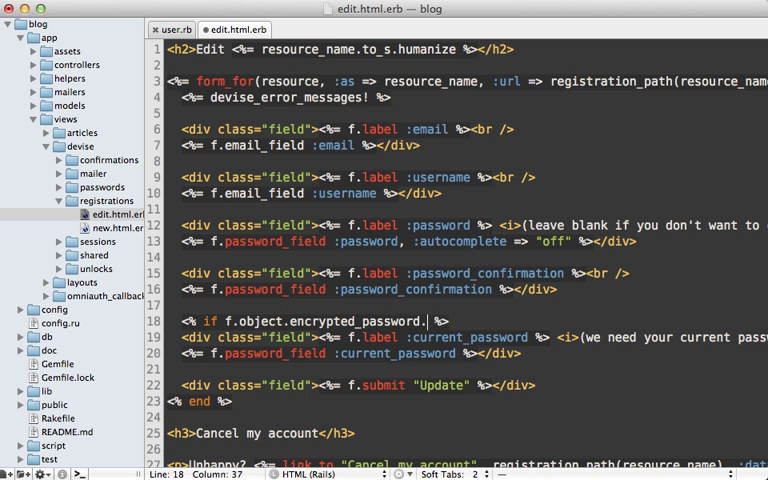
type("present?")
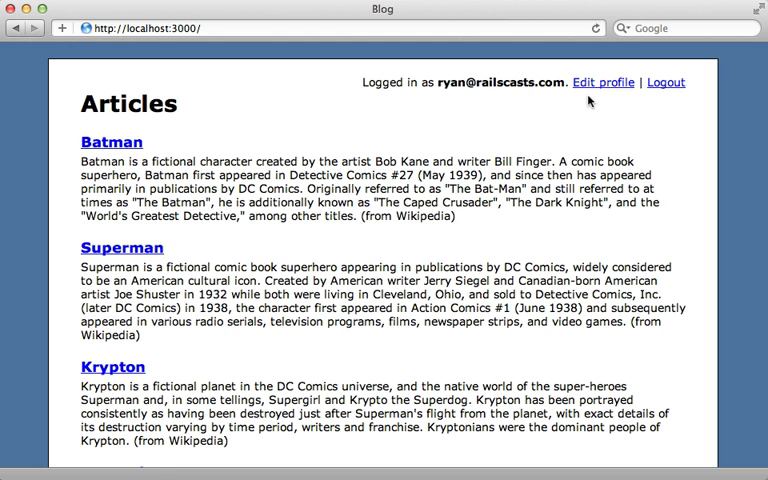
- Update the profile without a current password, log out, and sign back in with Twitter
left_click(606, 82)
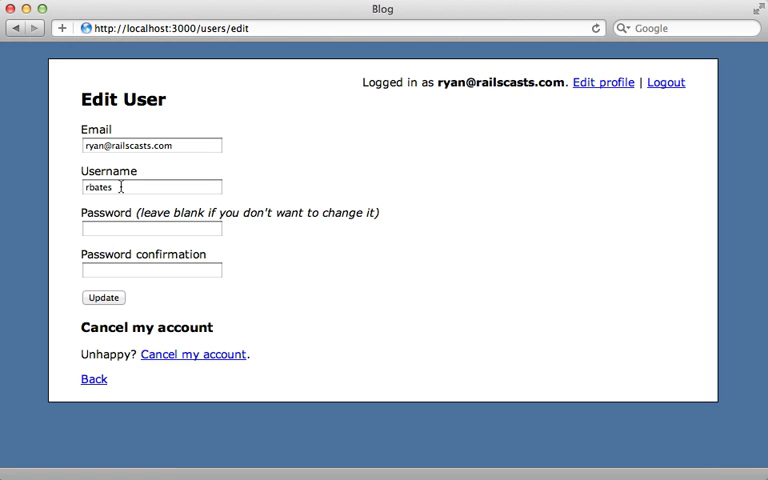
left_click(104, 296)
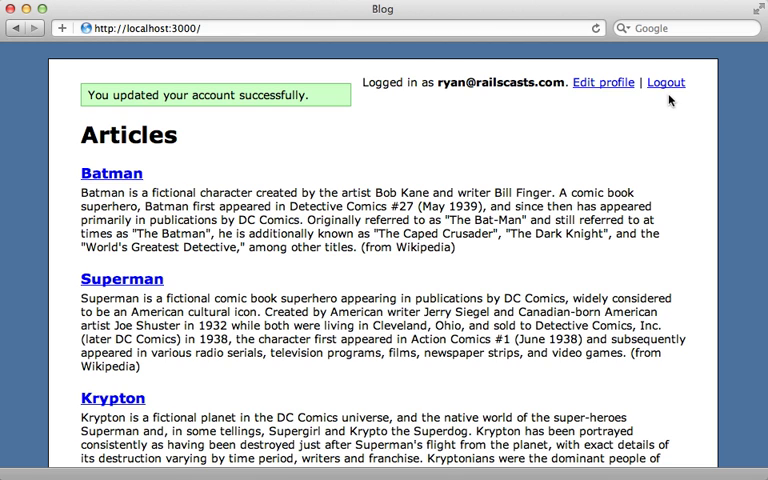
left_click(664, 82)
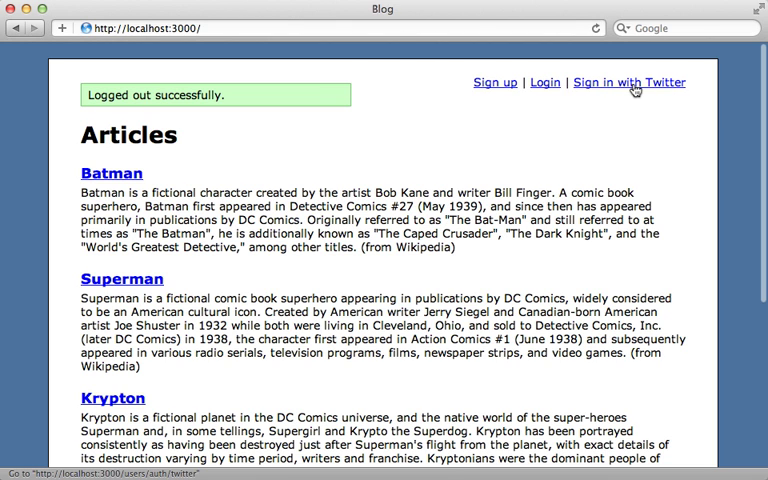
left_click(628, 84)
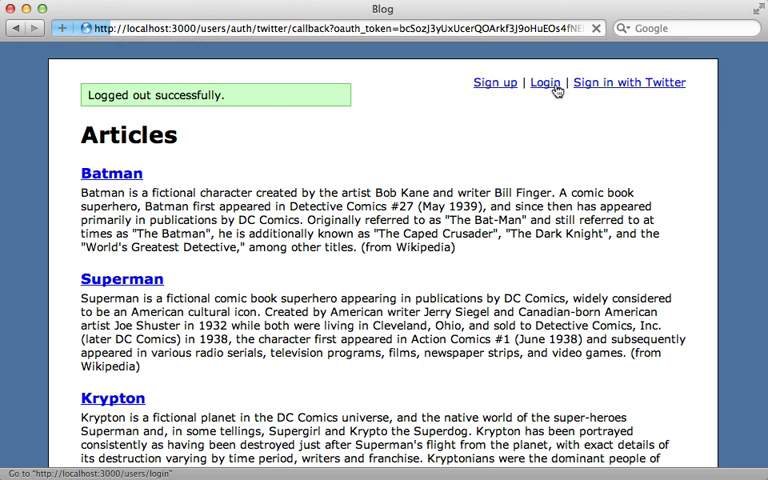